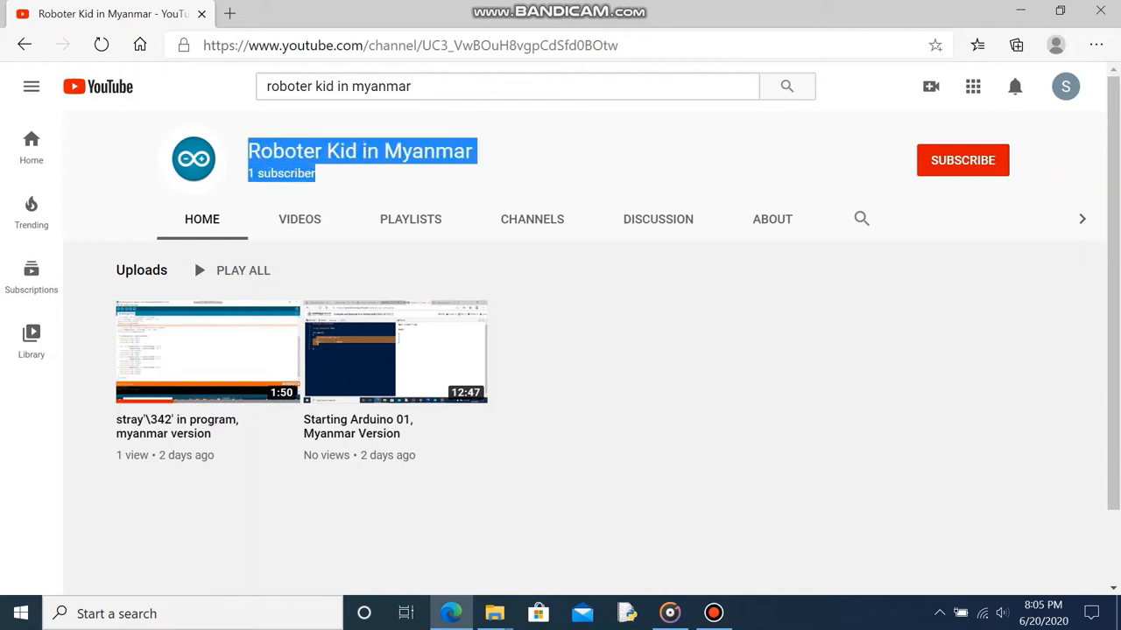
Subscribe to the Roboter Kid in Myanmar YouTube channel.
left_click(962, 160)
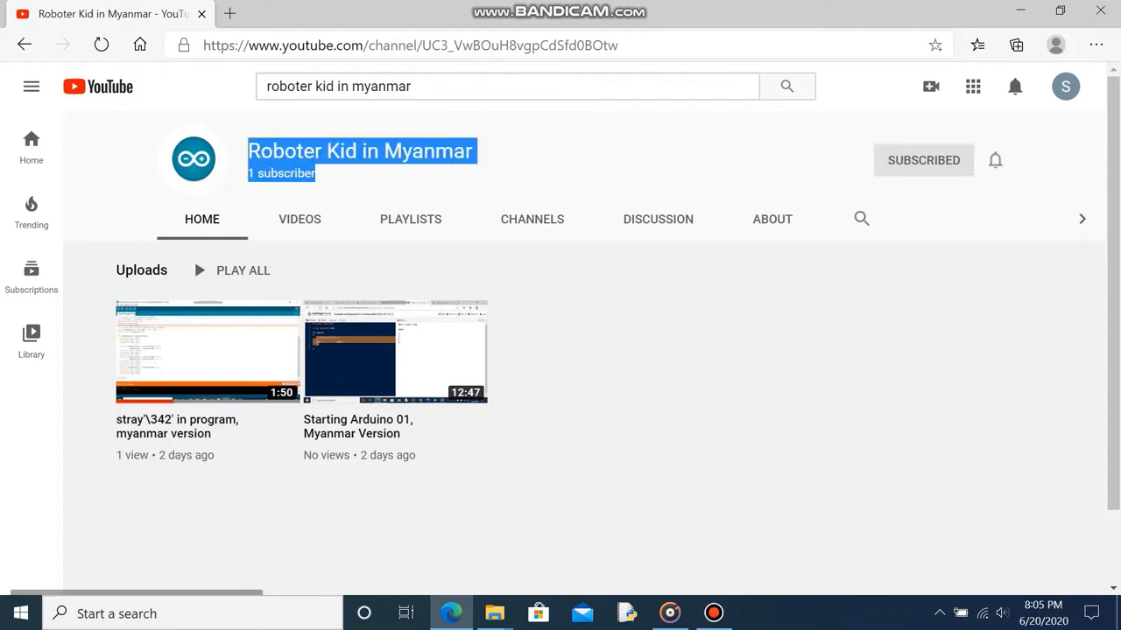
left_click(995, 160)
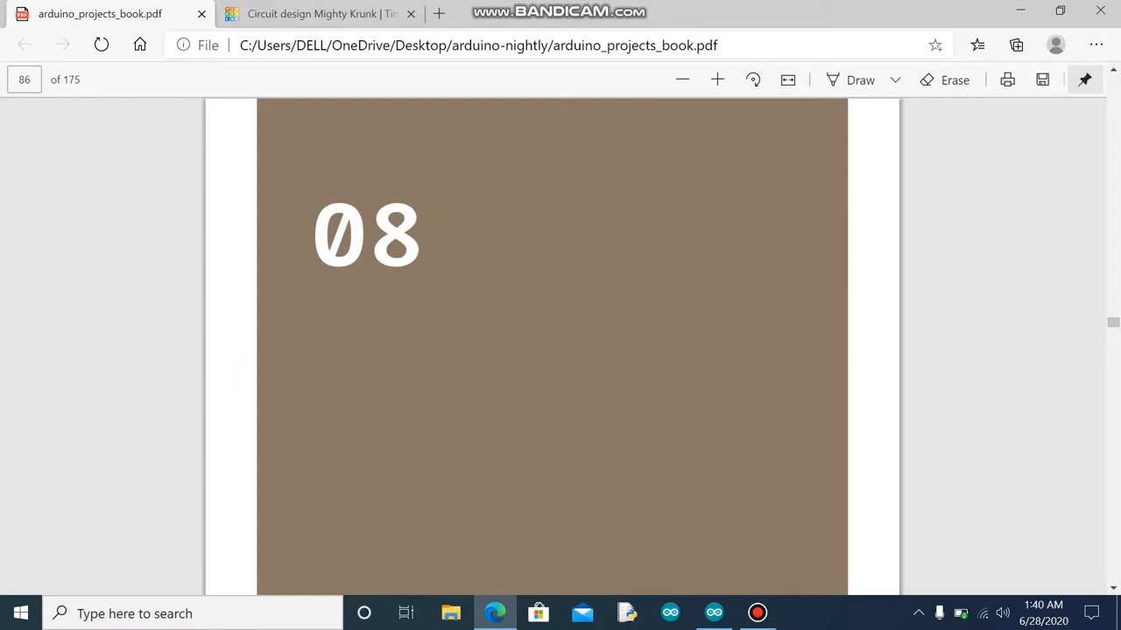
Scroll the projects book from the Project 08 cover past the schematic to the build steps on page 89.
scroll("down", 3)
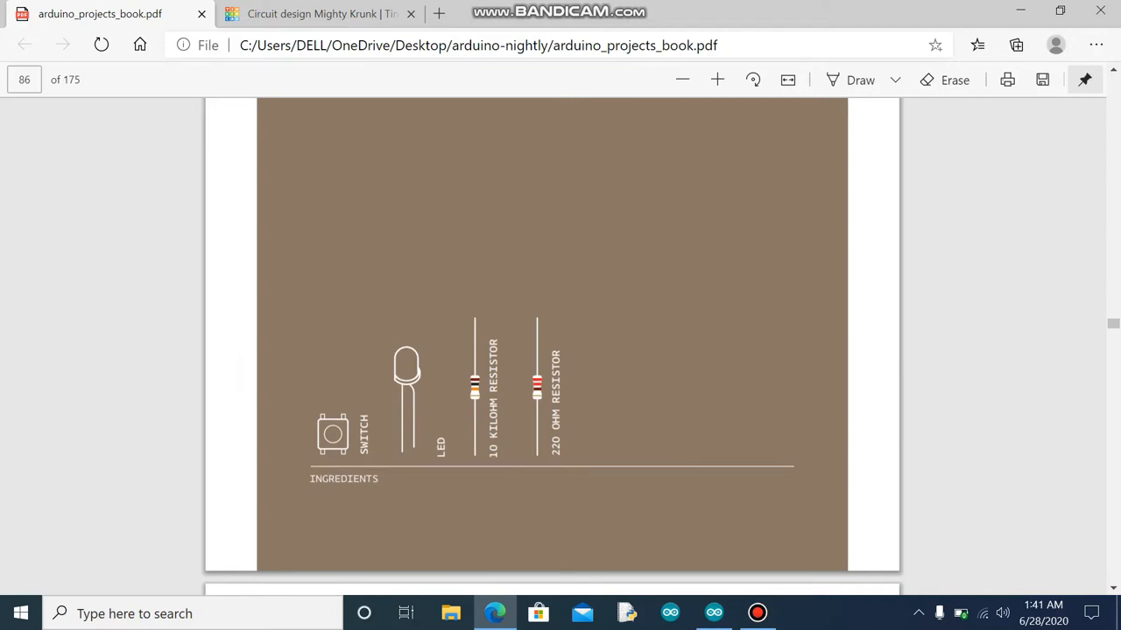
scroll("down", 3)
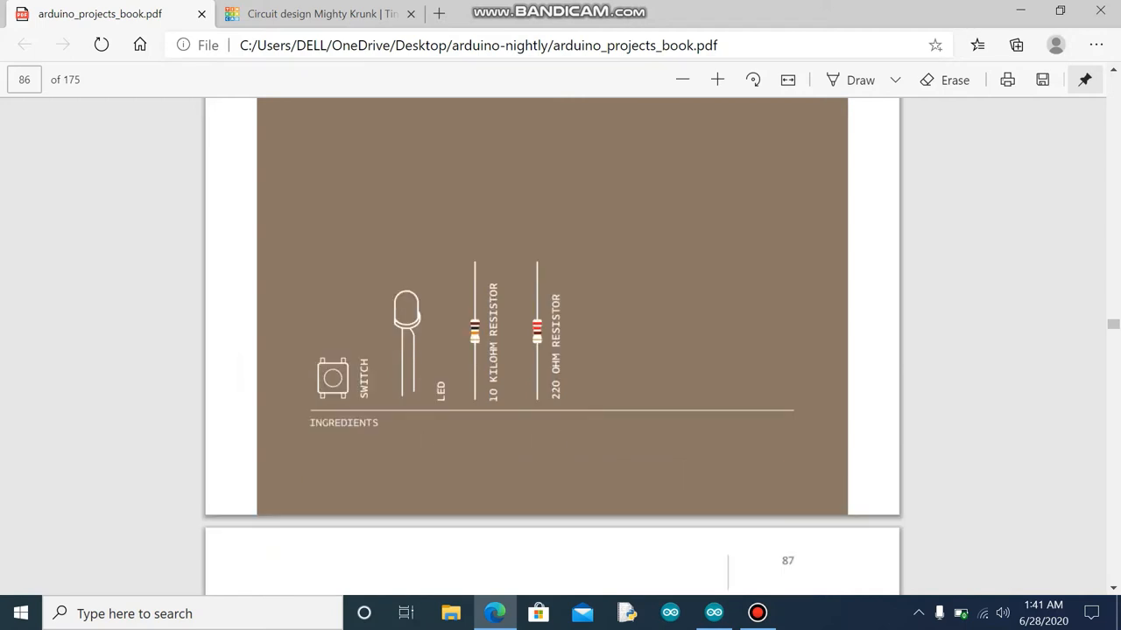
scroll("down", 3)
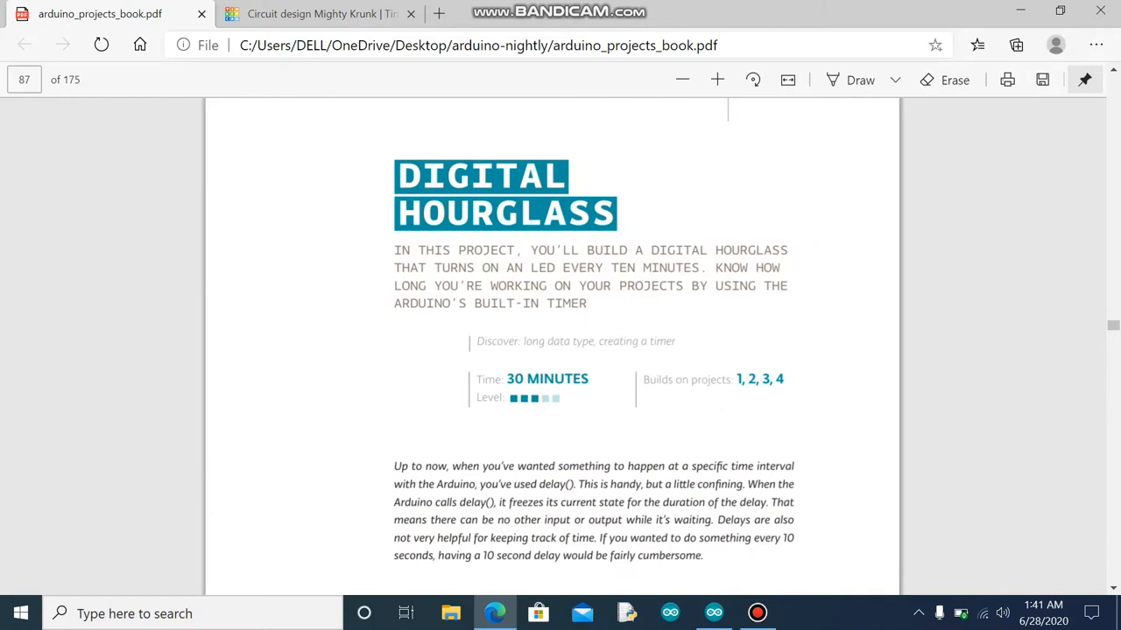
scroll("down", 3)
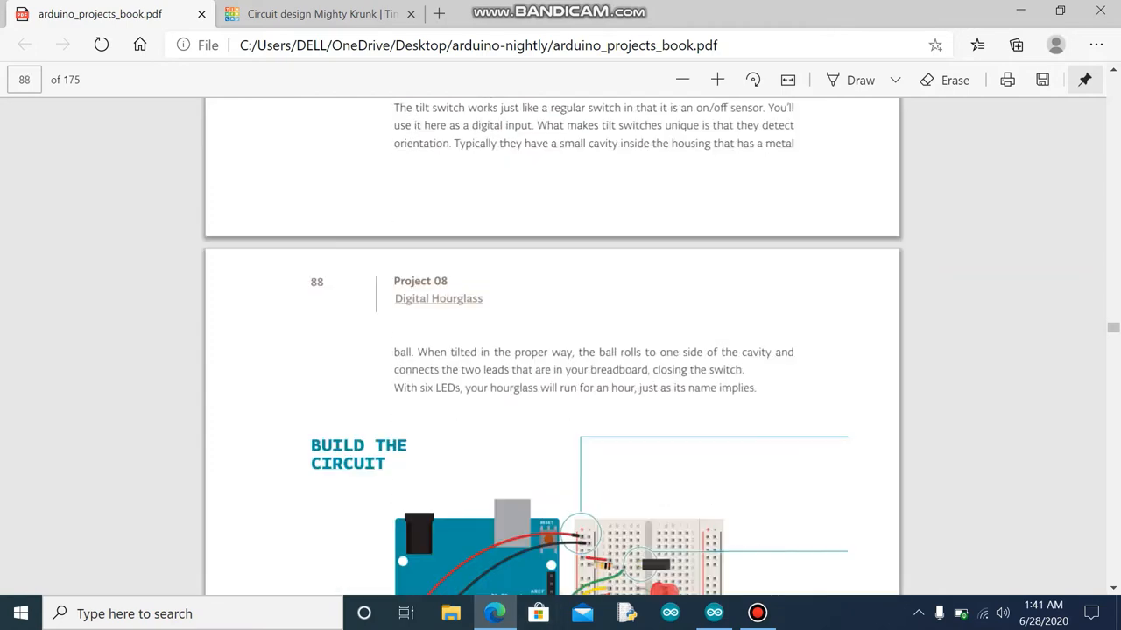
scroll("down", 3)
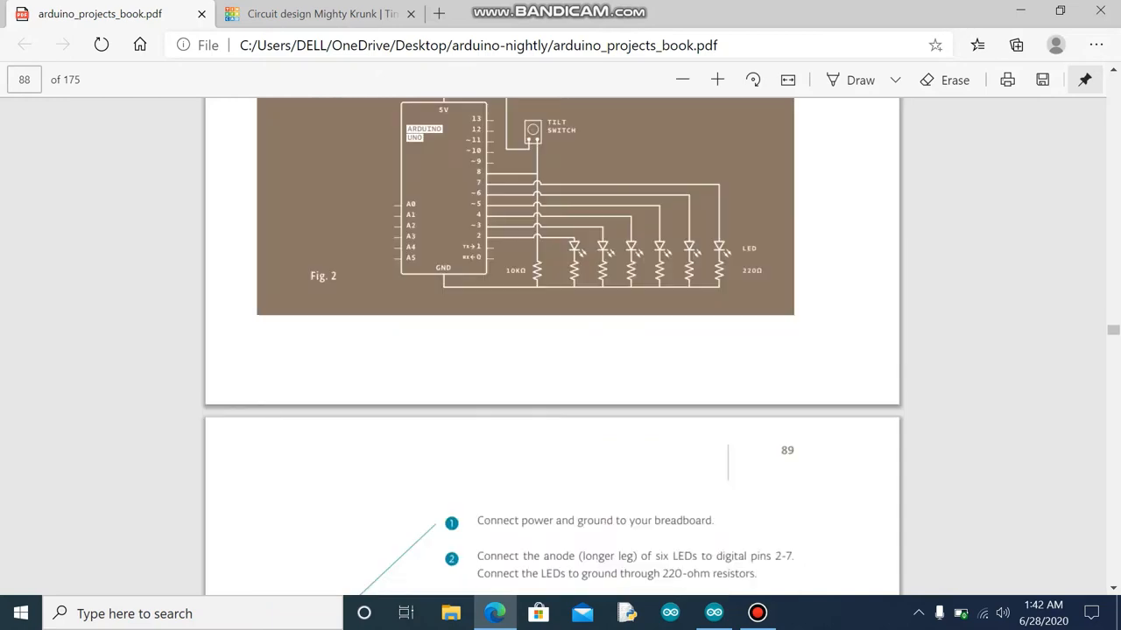
scroll("down", 3)
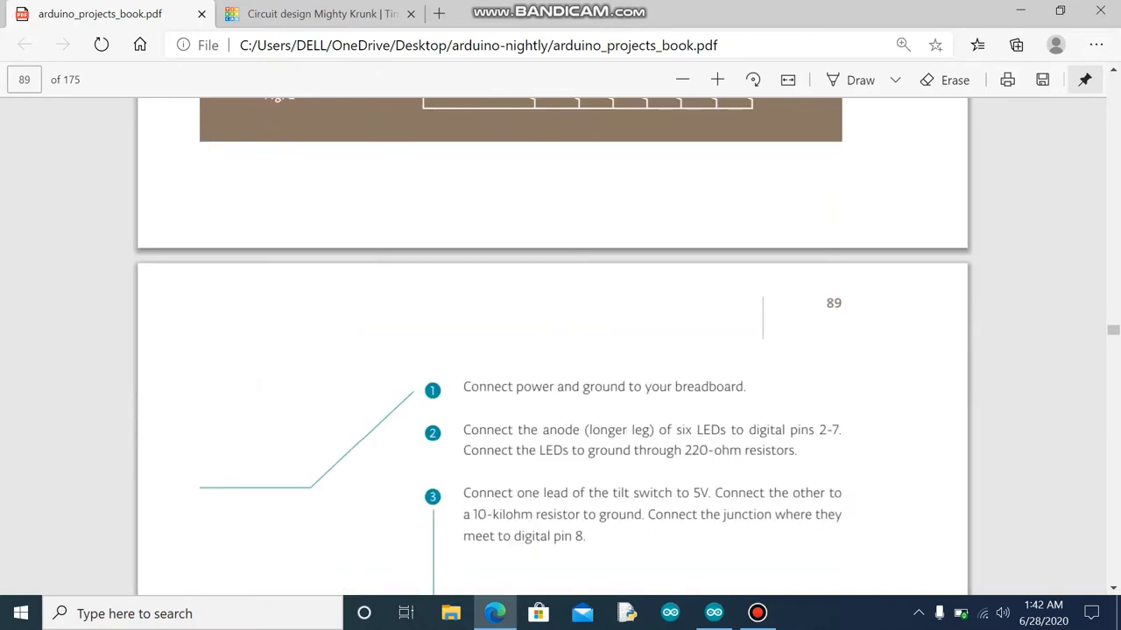
Glance at the Tinkercad circuit, scroll the book to the code on page 91, then go to the Arduino sketch.
left_click(320, 13)
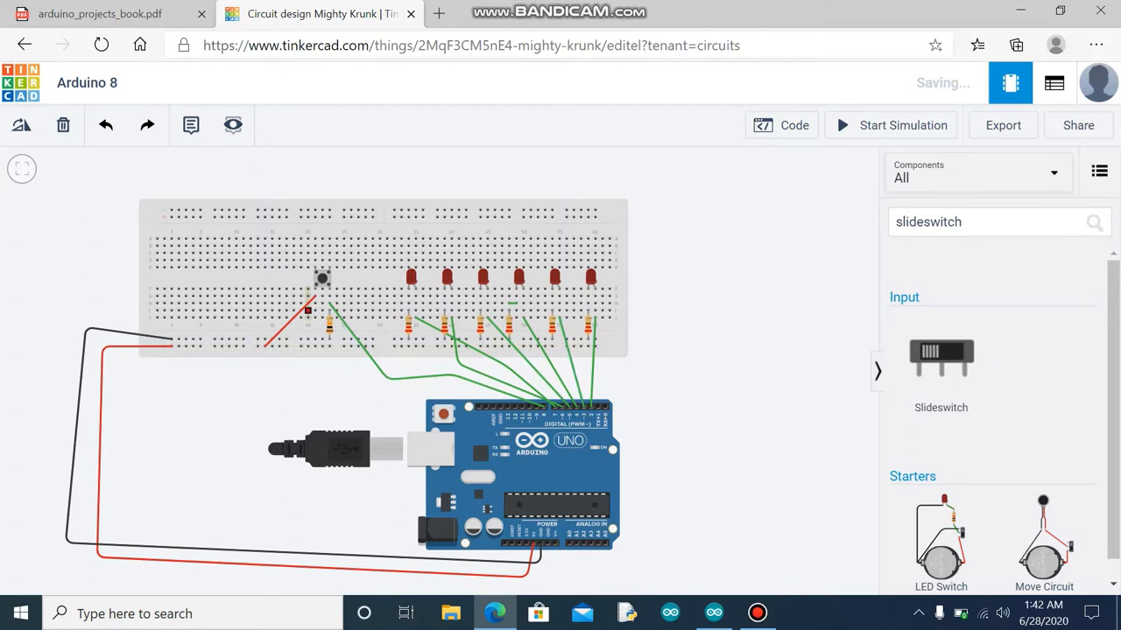
left_click(99, 13)
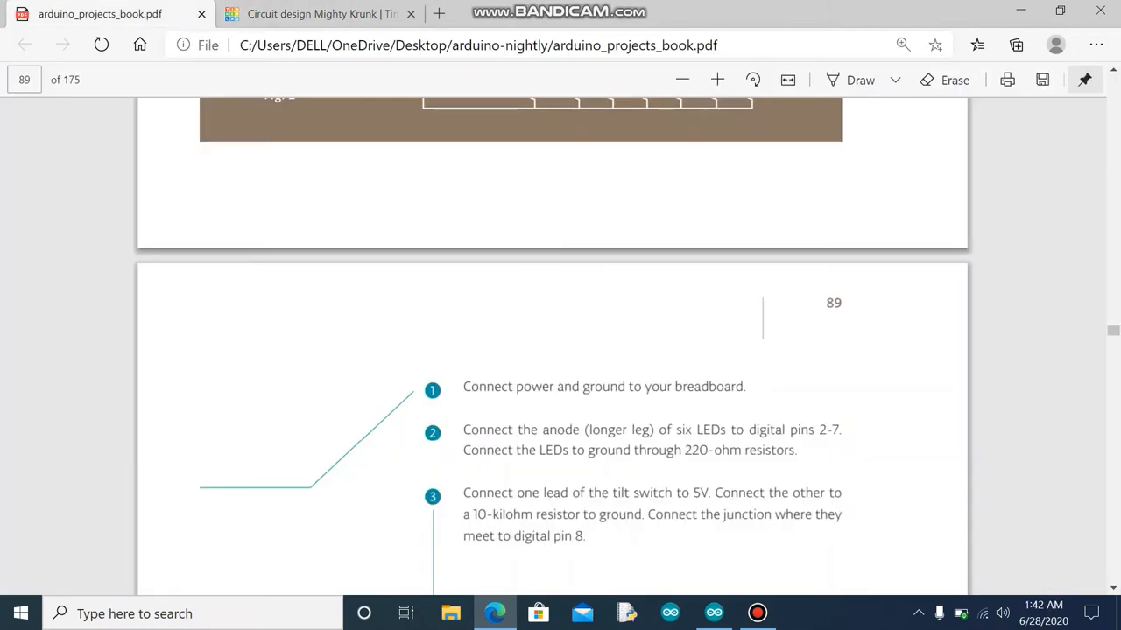
scroll("down", 3)
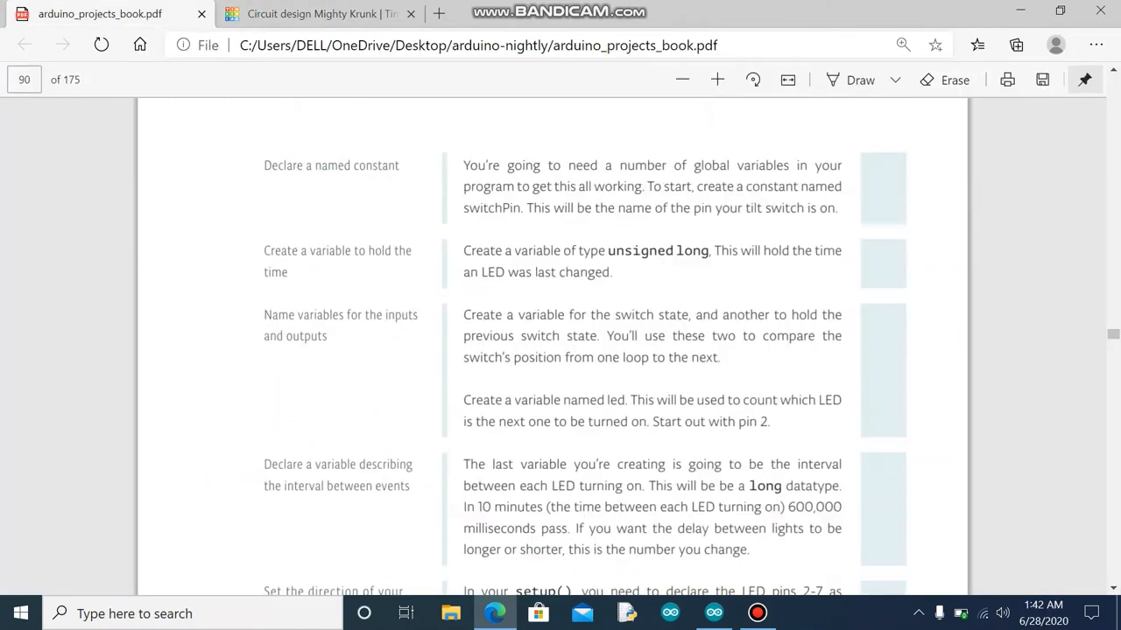
scroll("down", 3)
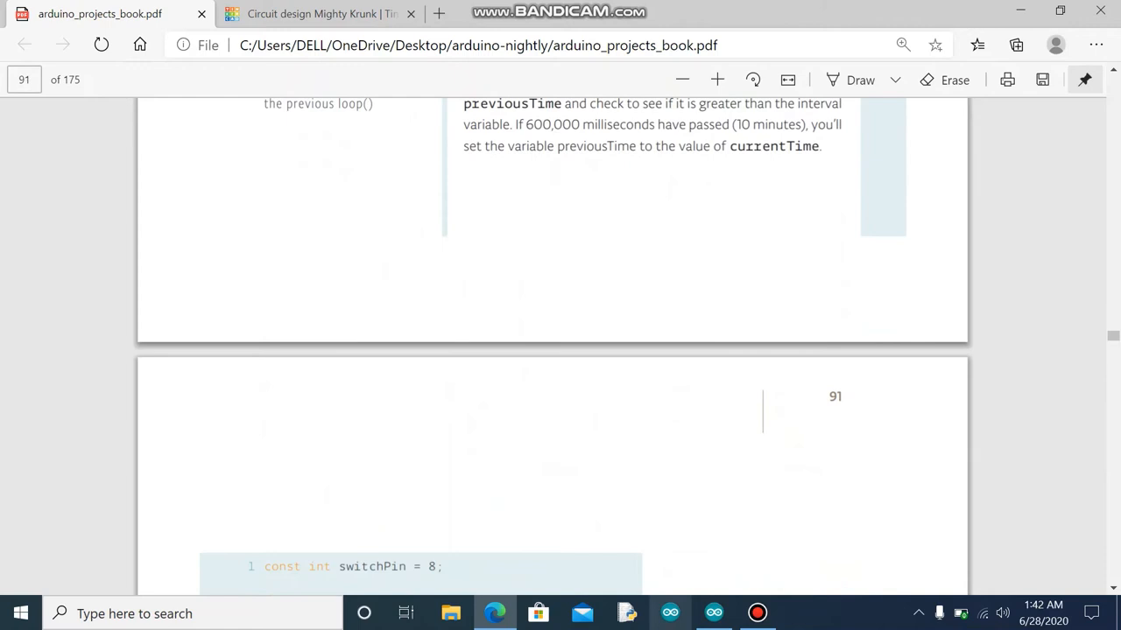
left_click(714, 613)
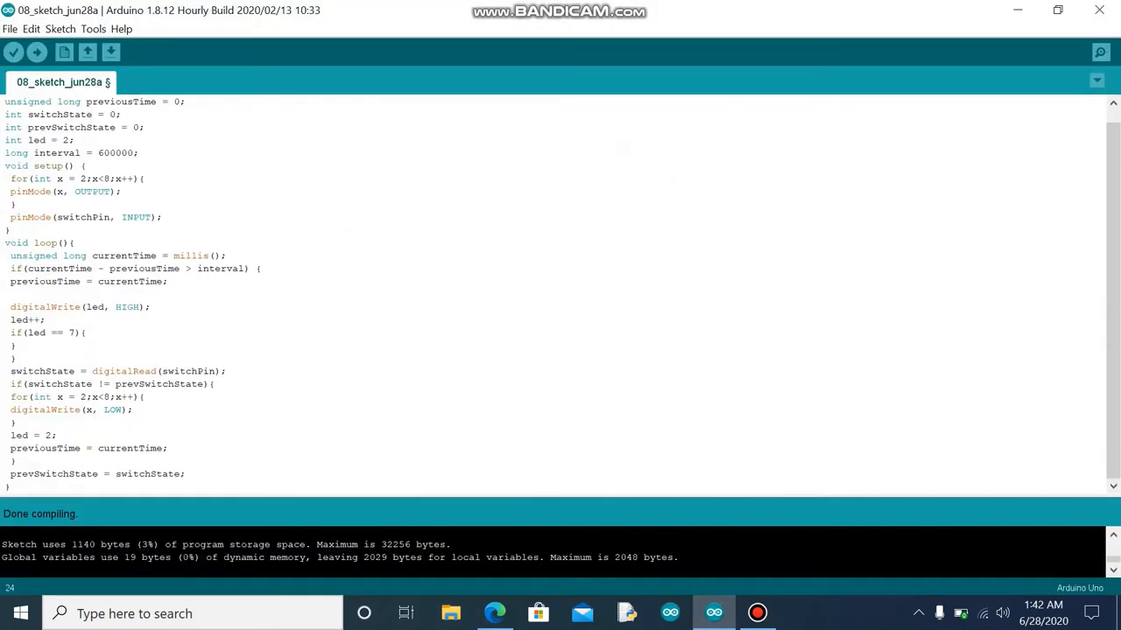
left_click(114, 383)
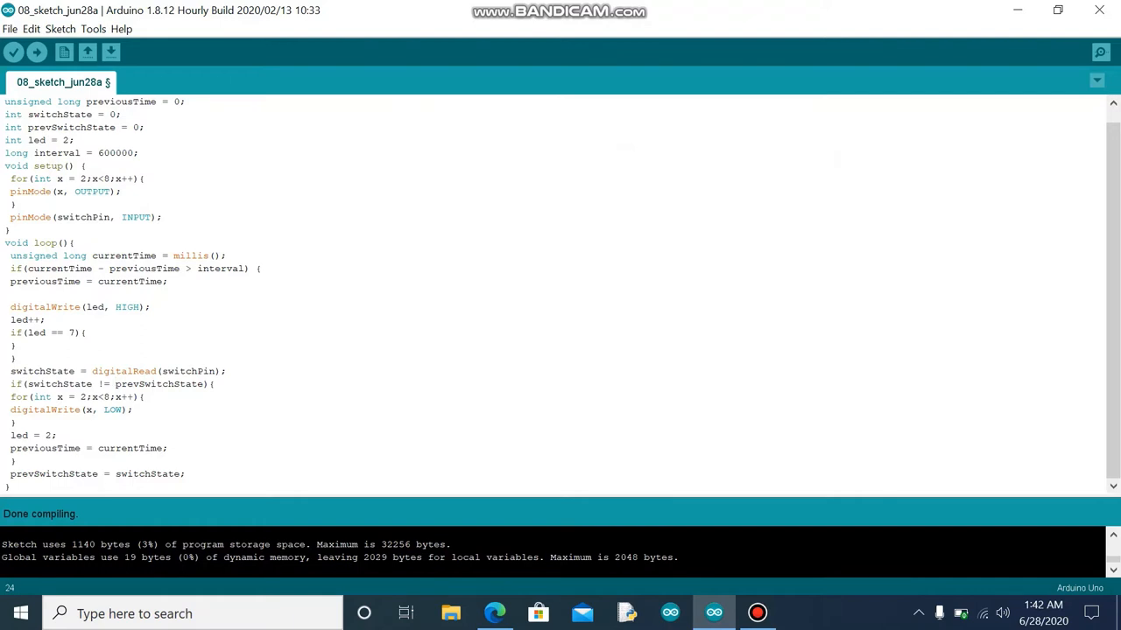
left_click(114, 384)
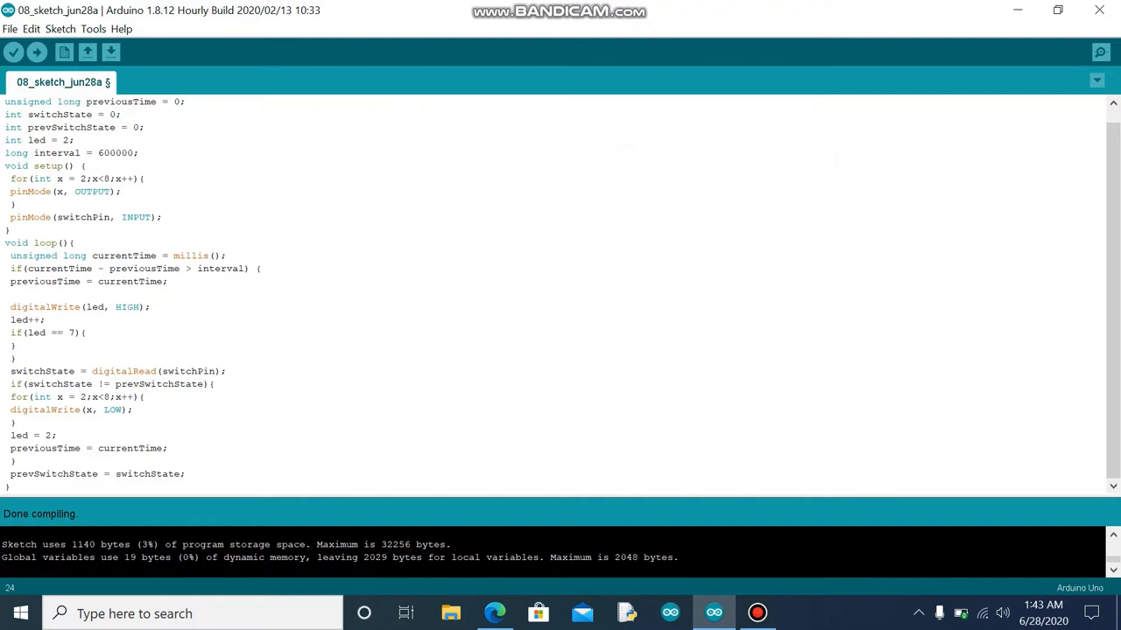
left_click(115, 384)
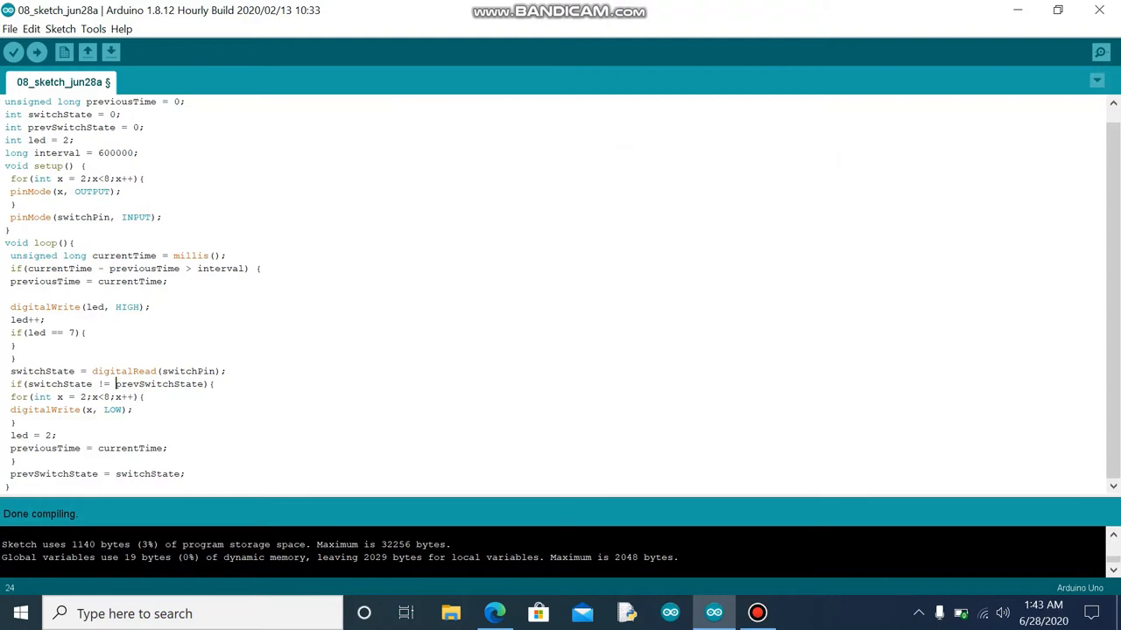
left_click(115, 384)
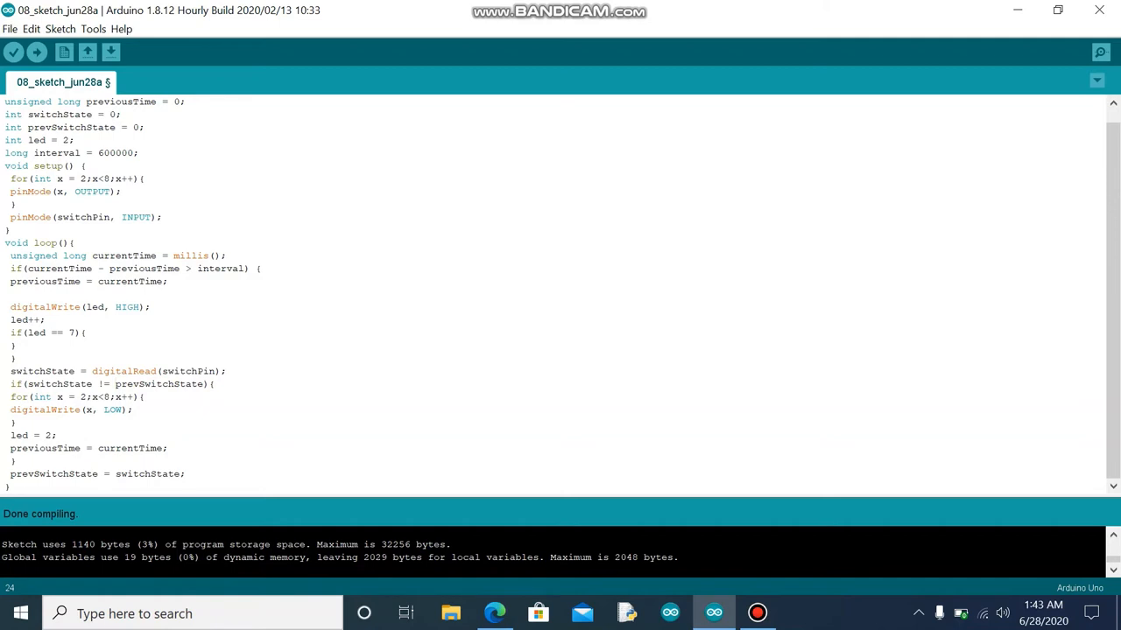
left_click(115, 383)
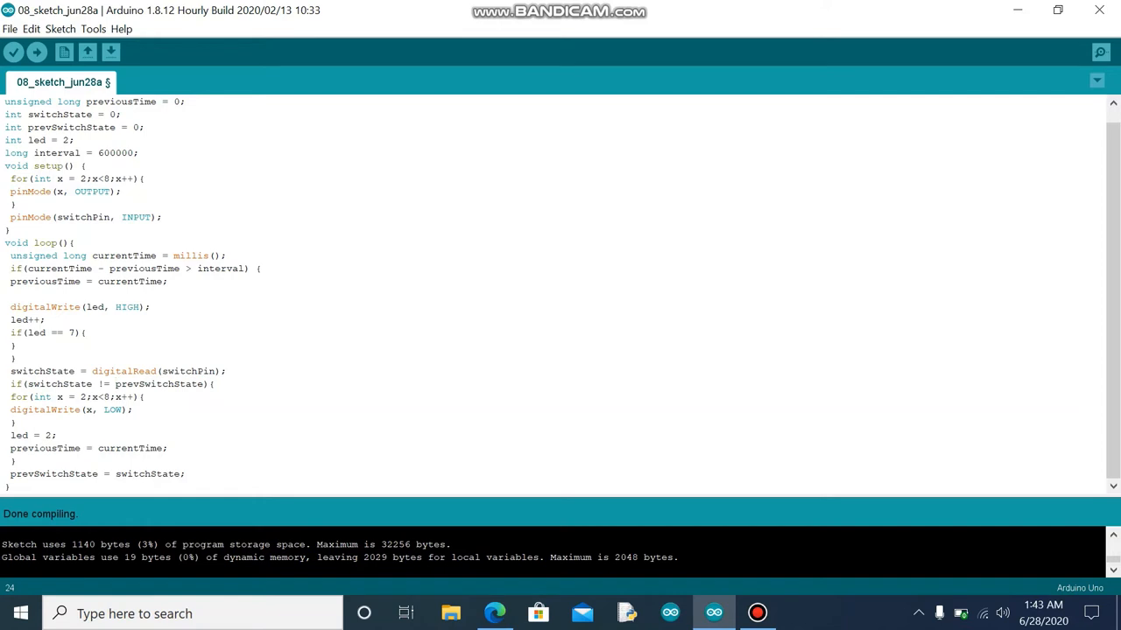
left_click(114, 384)
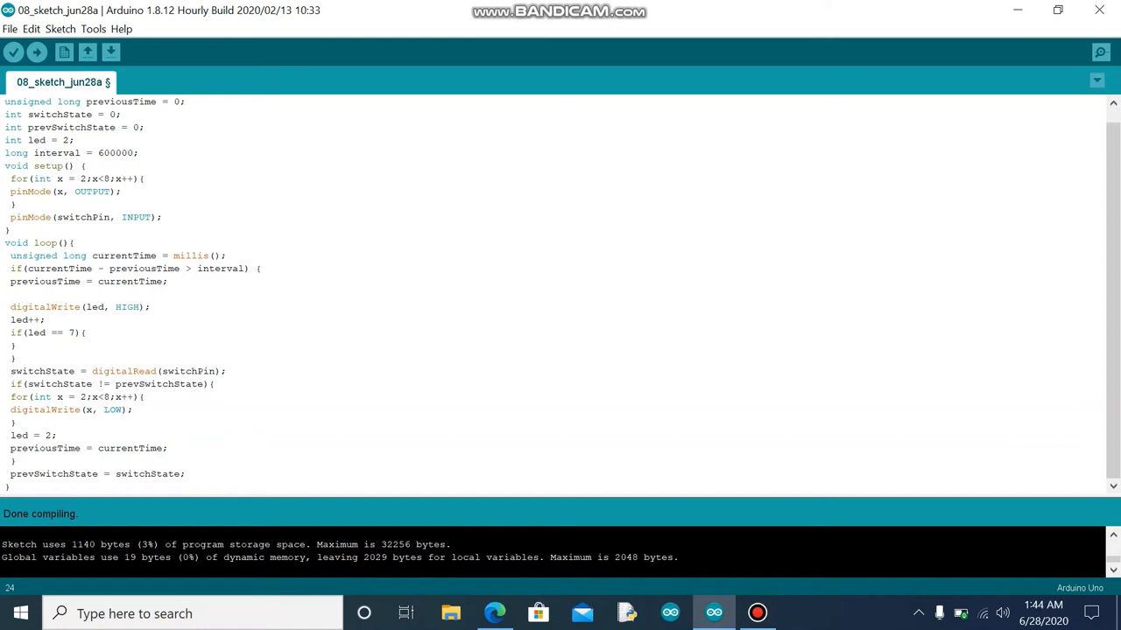
left_click(115, 383)
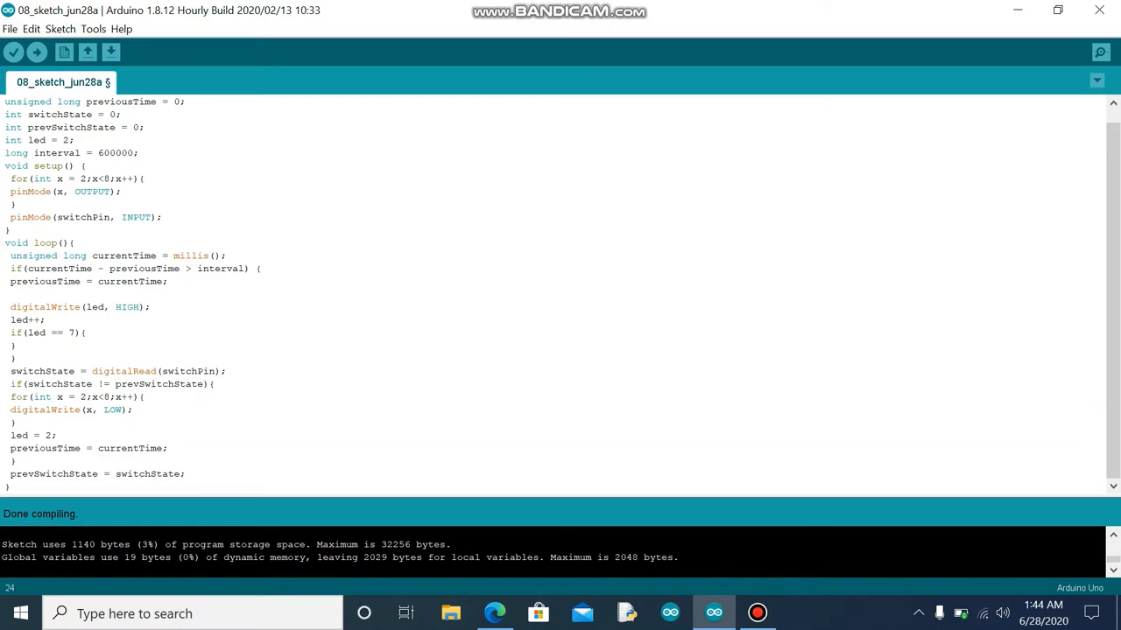
left_click(115, 383)
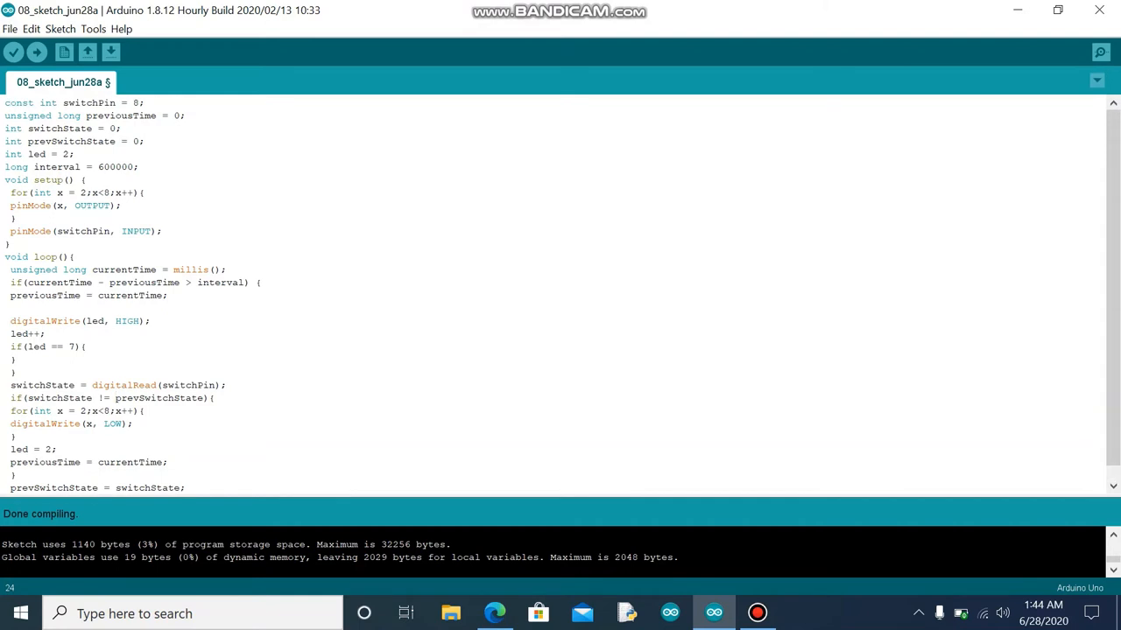
Work through the Digital Hourglass sketch line by line in the Arduino IDE editor.
scroll("down", 3)
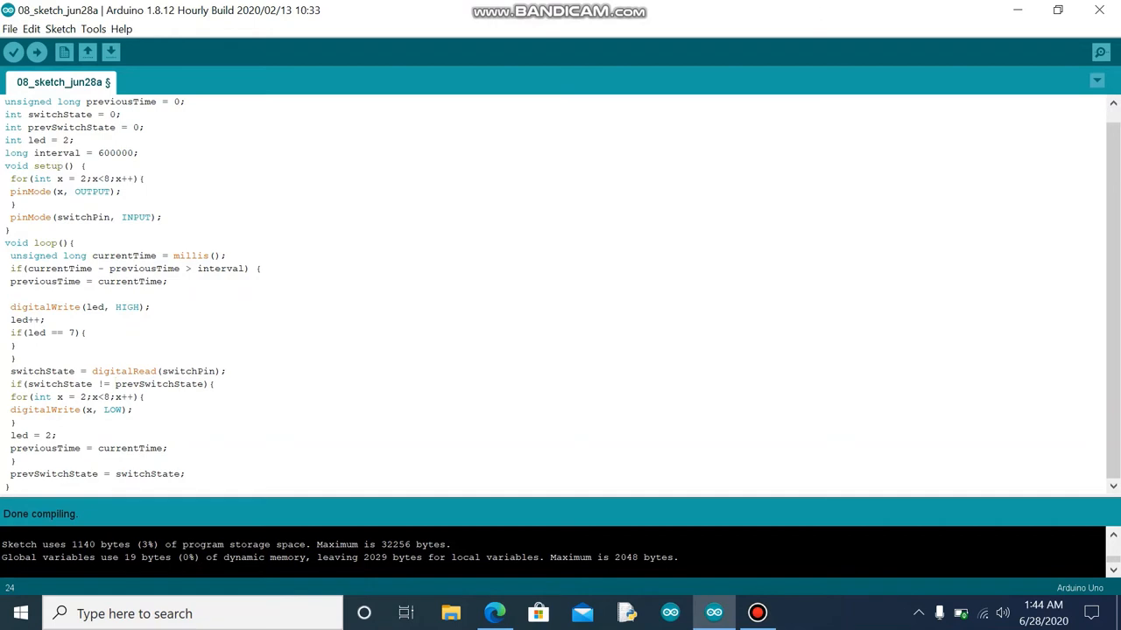
left_click(114, 384)
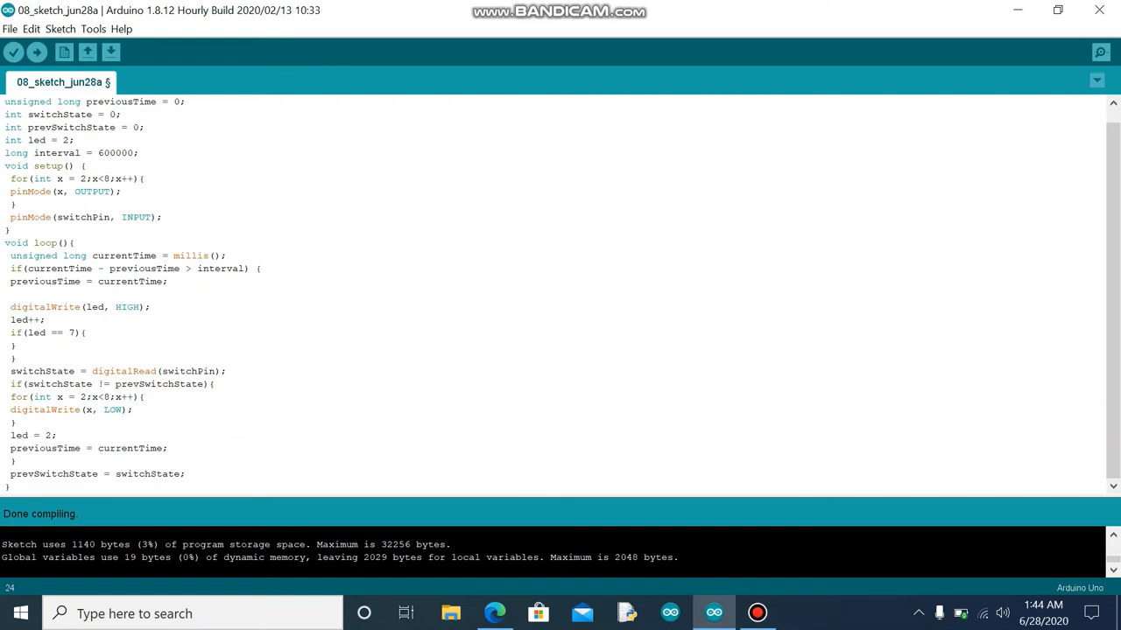
left_click(114, 383)
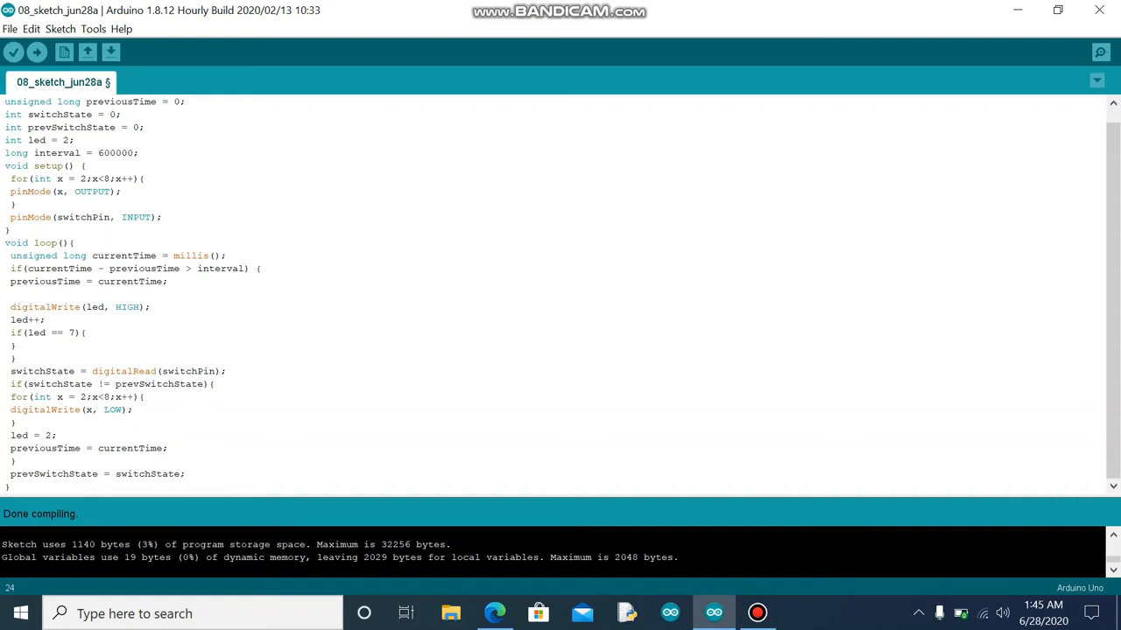
left_click(115, 385)
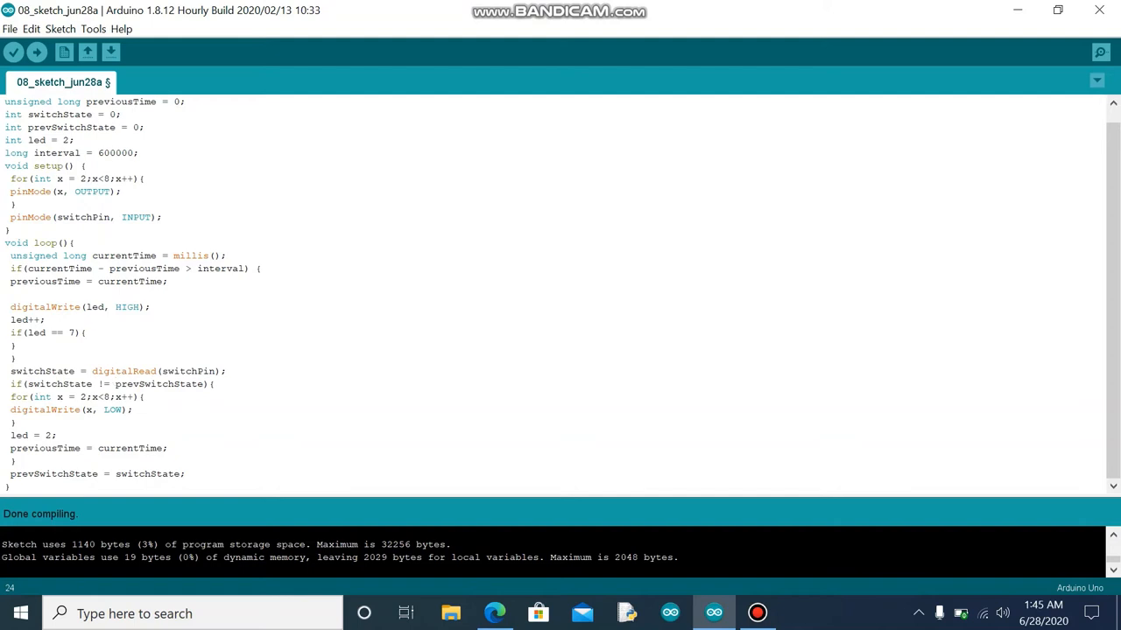
left_click(115, 384)
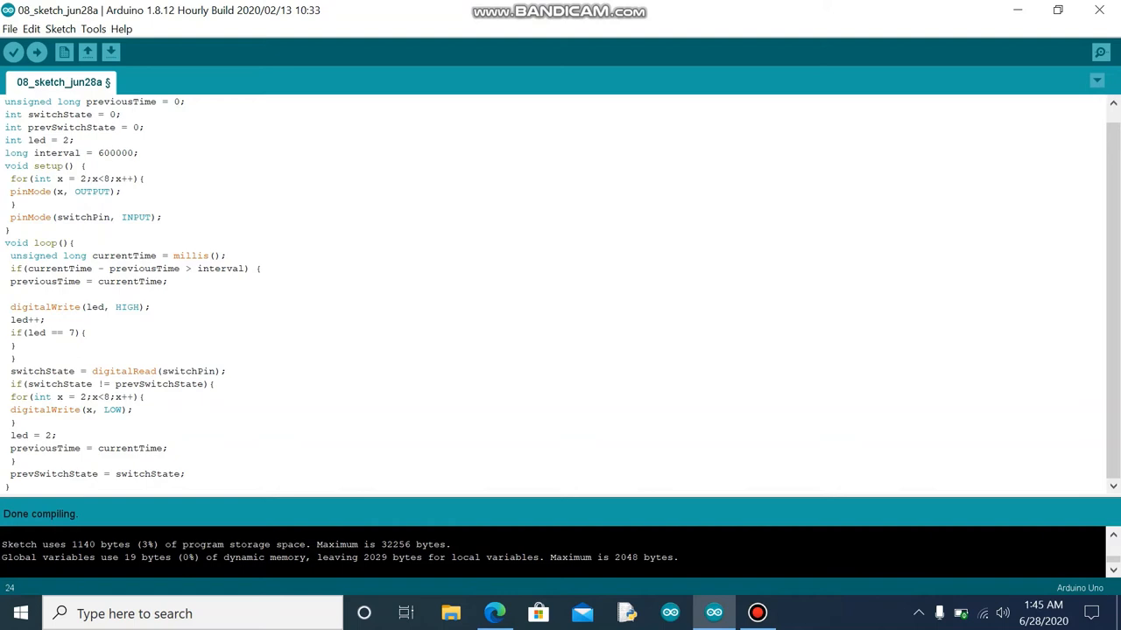
left_click(114, 383)
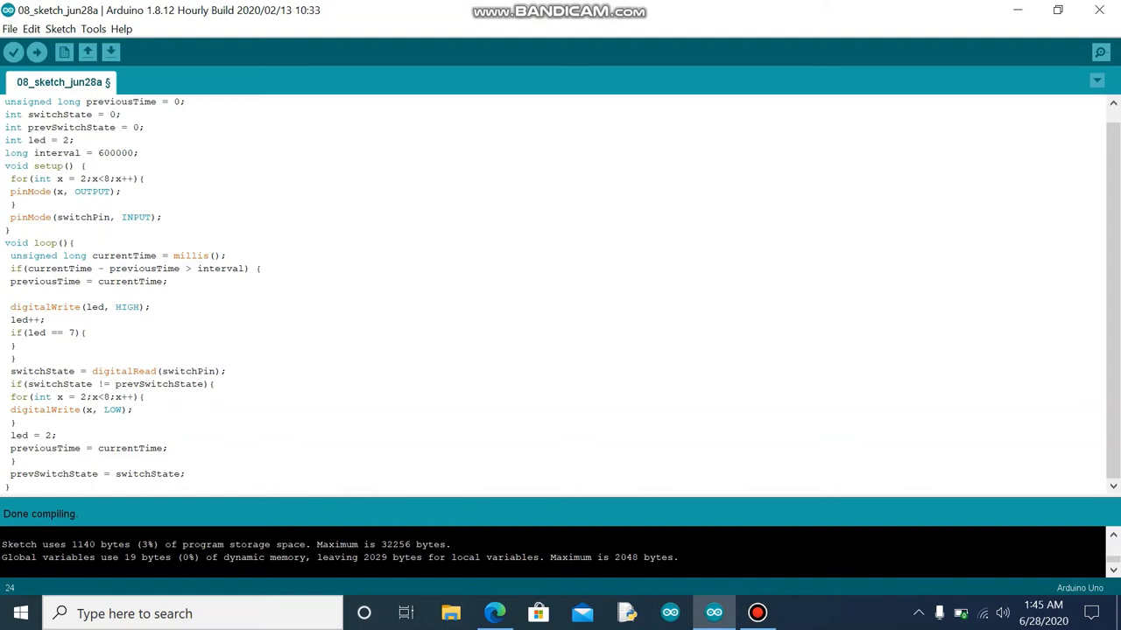
left_click(114, 383)
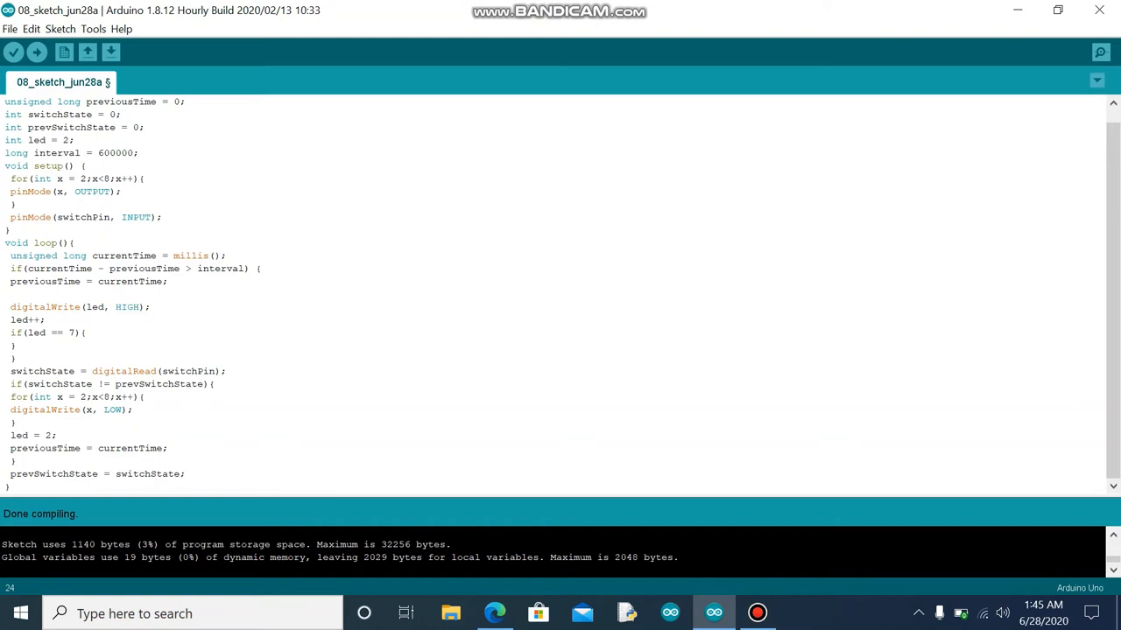
left_click(116, 384)
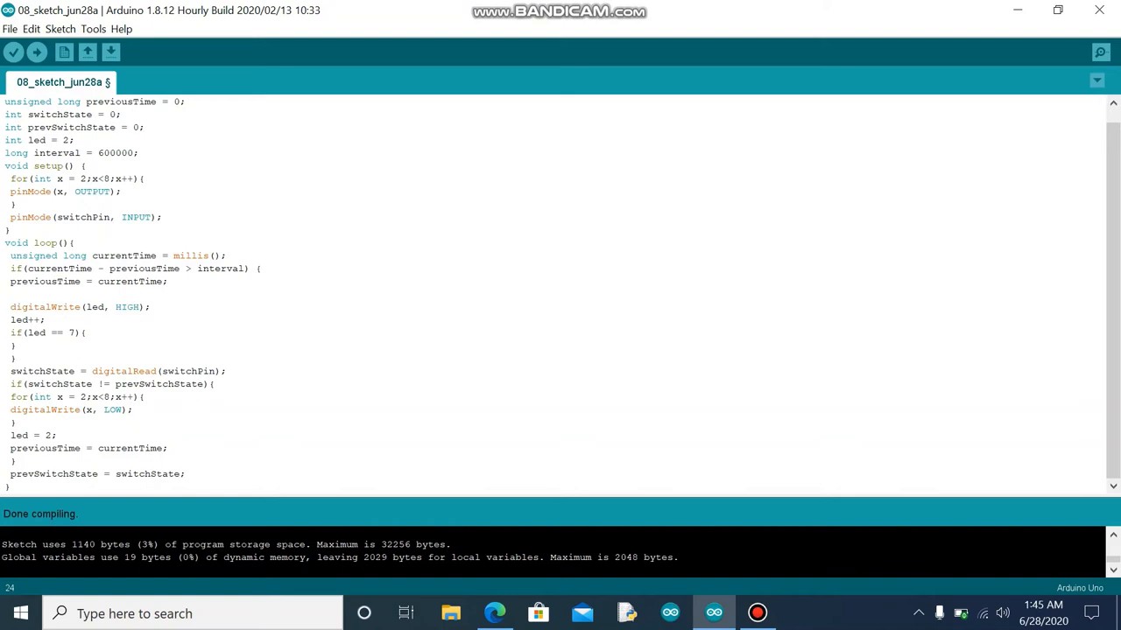
left_click(115, 383)
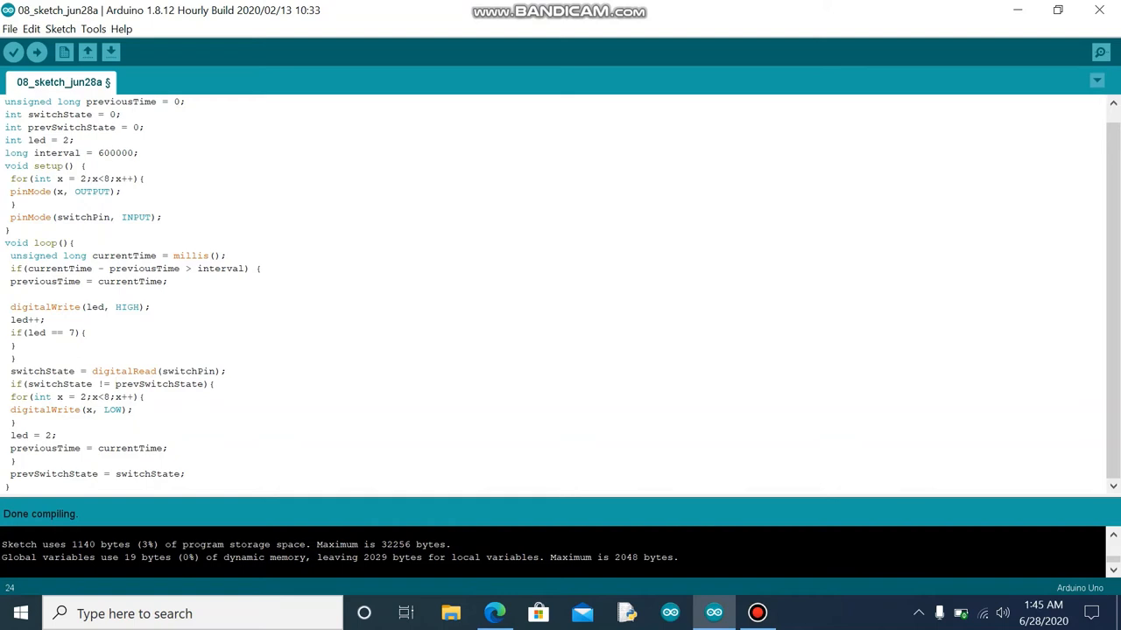
left_click(115, 384)
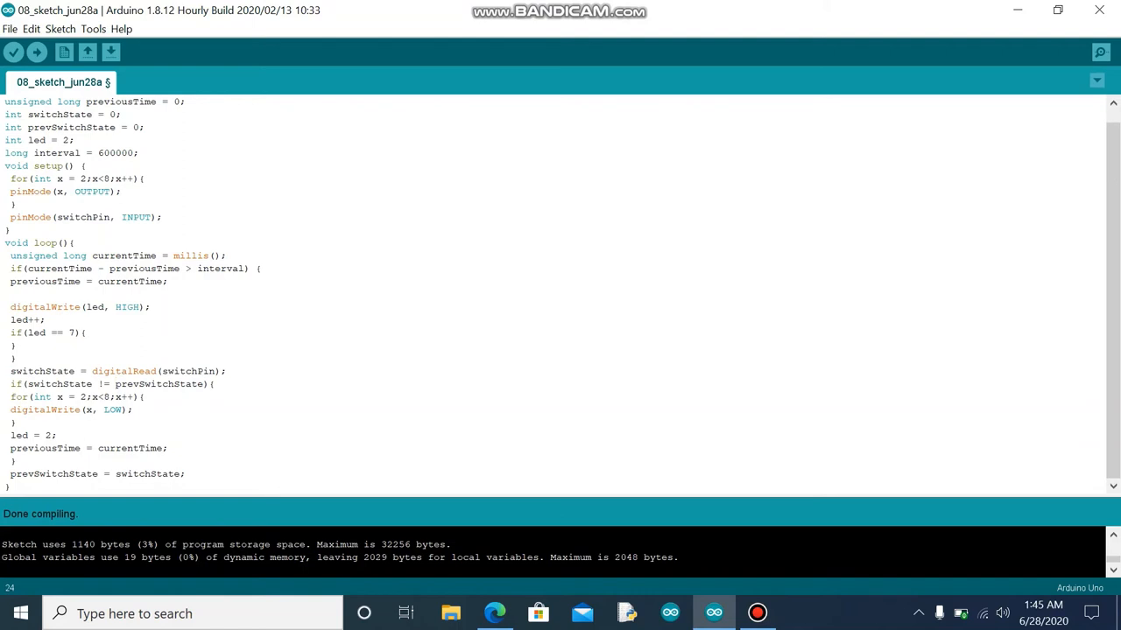
left_click(115, 383)
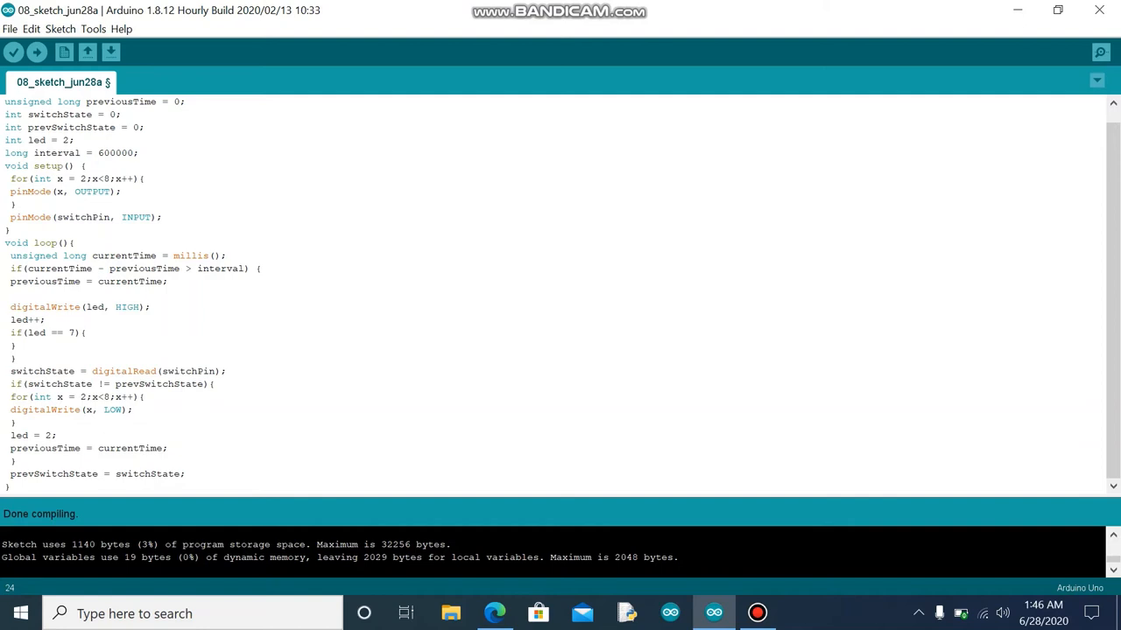
left_click(114, 384)
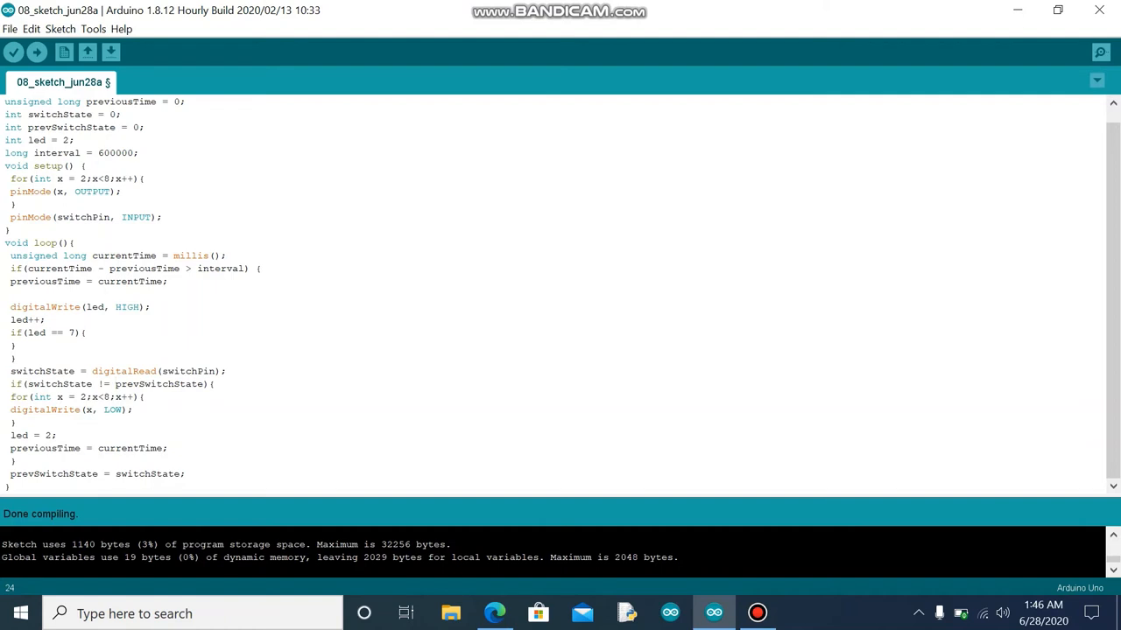
left_click(115, 383)
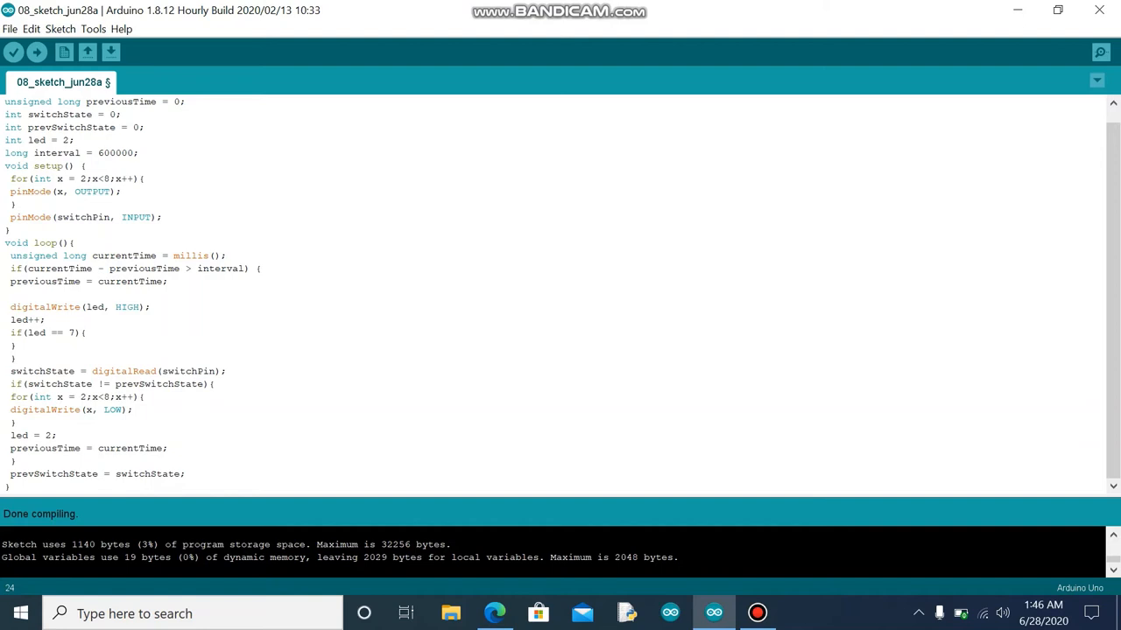
Continue reviewing the setup and loop code, keeping the sketch compiled without changes.
left_click(115, 384)
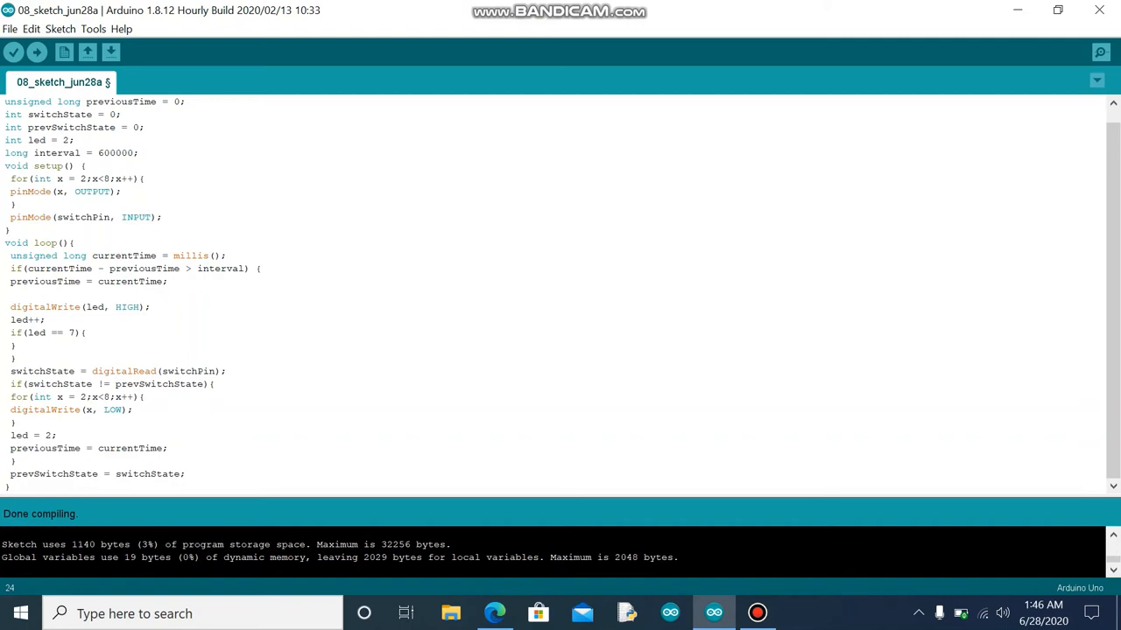
left_click(116, 384)
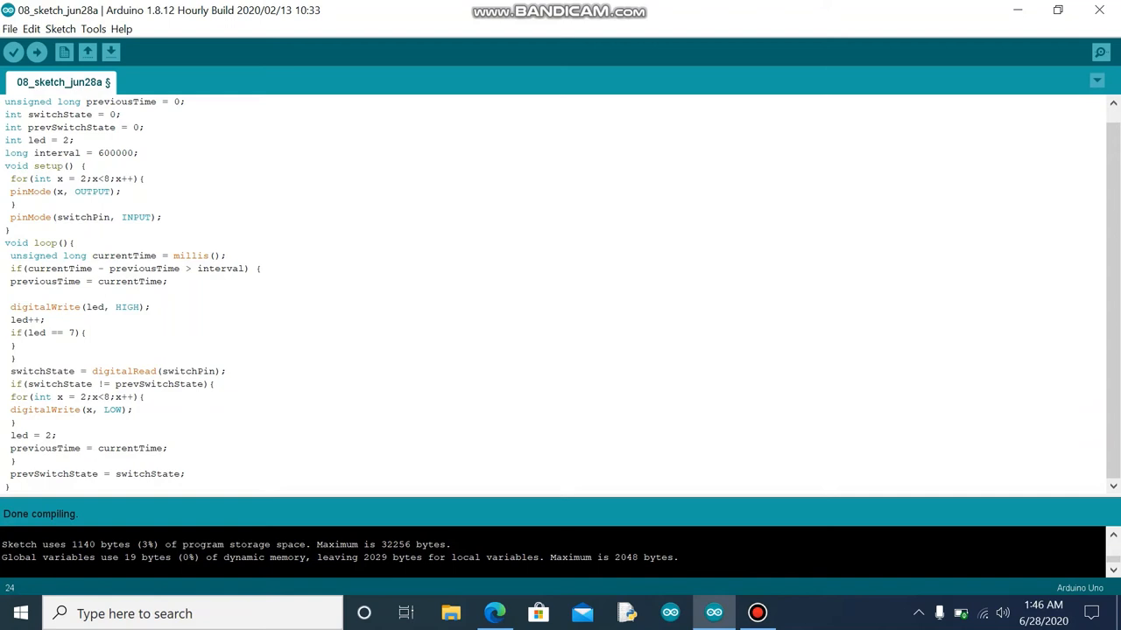
left_click(114, 384)
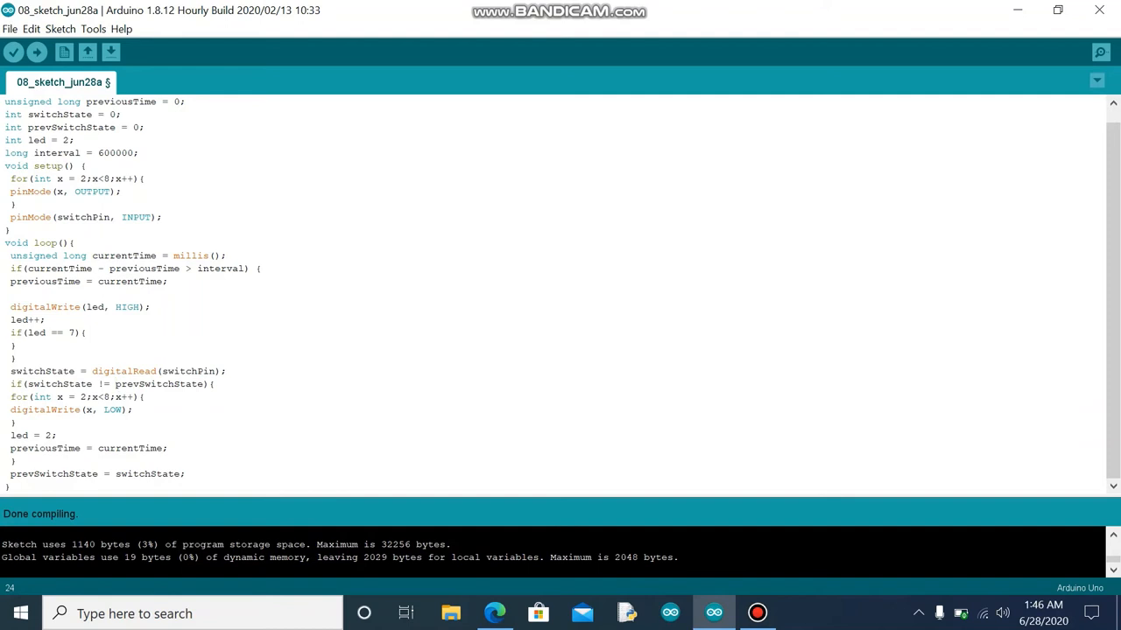
left_click(115, 383)
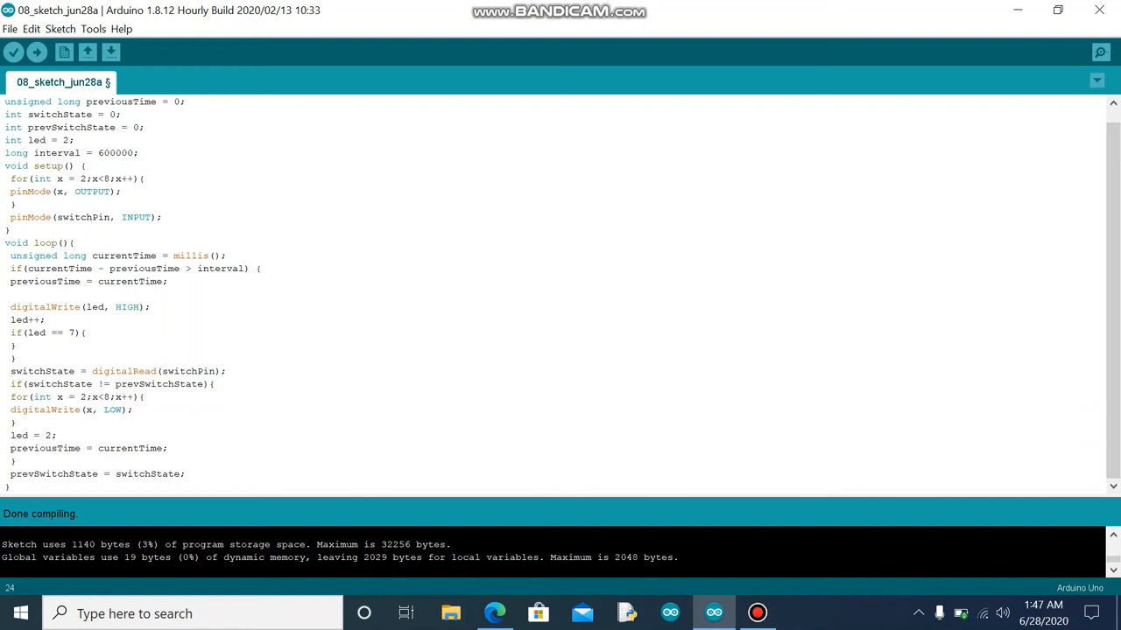
left_click(116, 383)
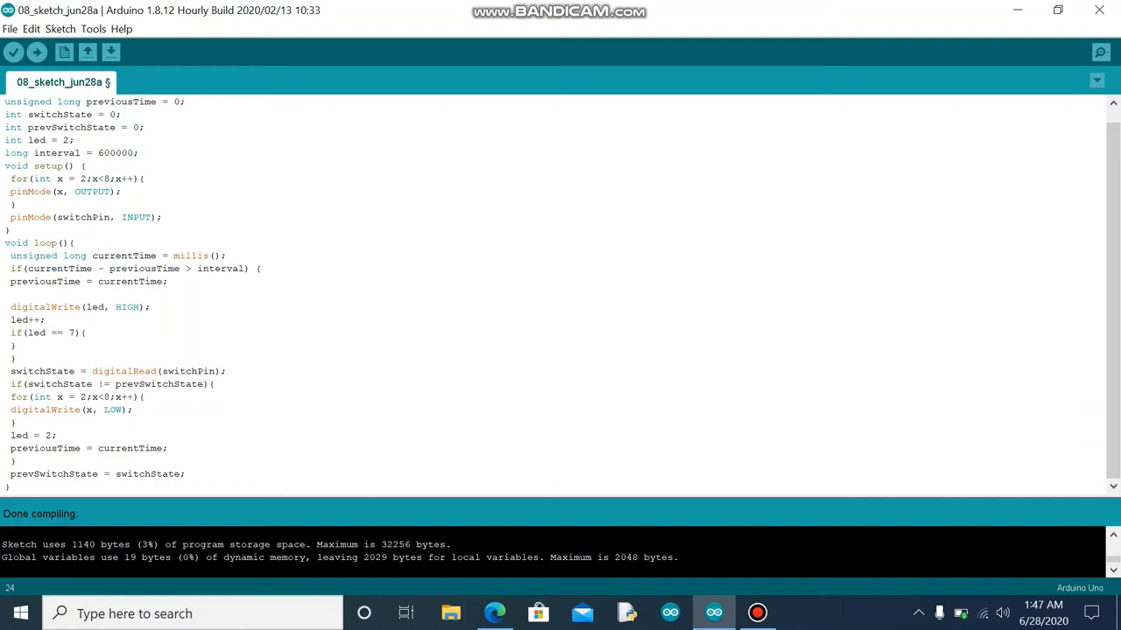
left_click(116, 385)
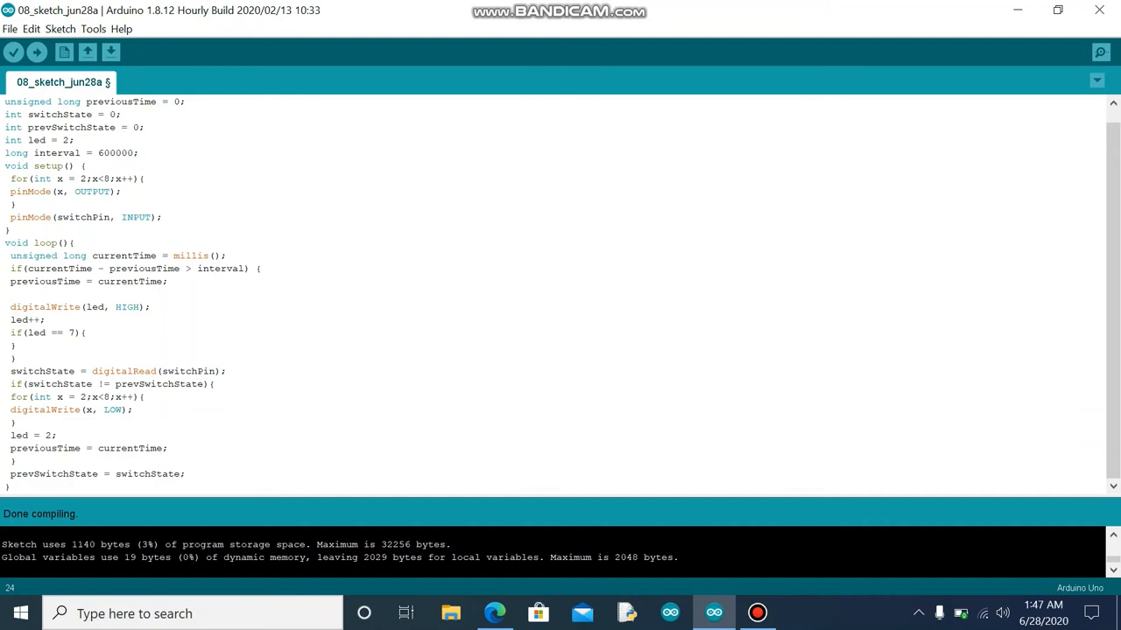
left_click(116, 385)
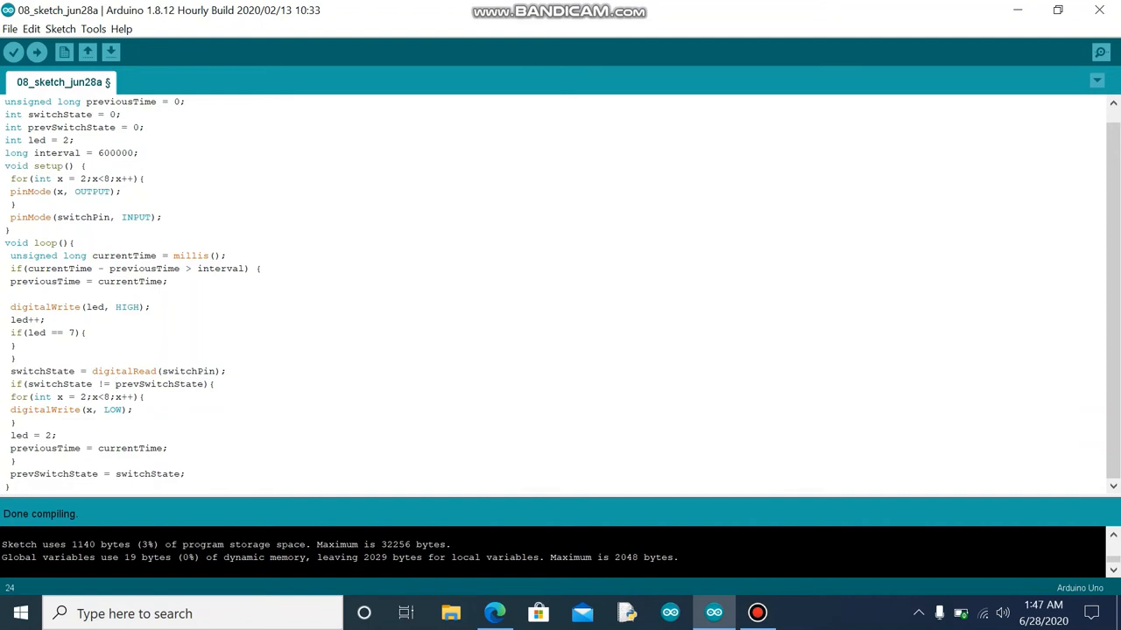
left_click(115, 383)
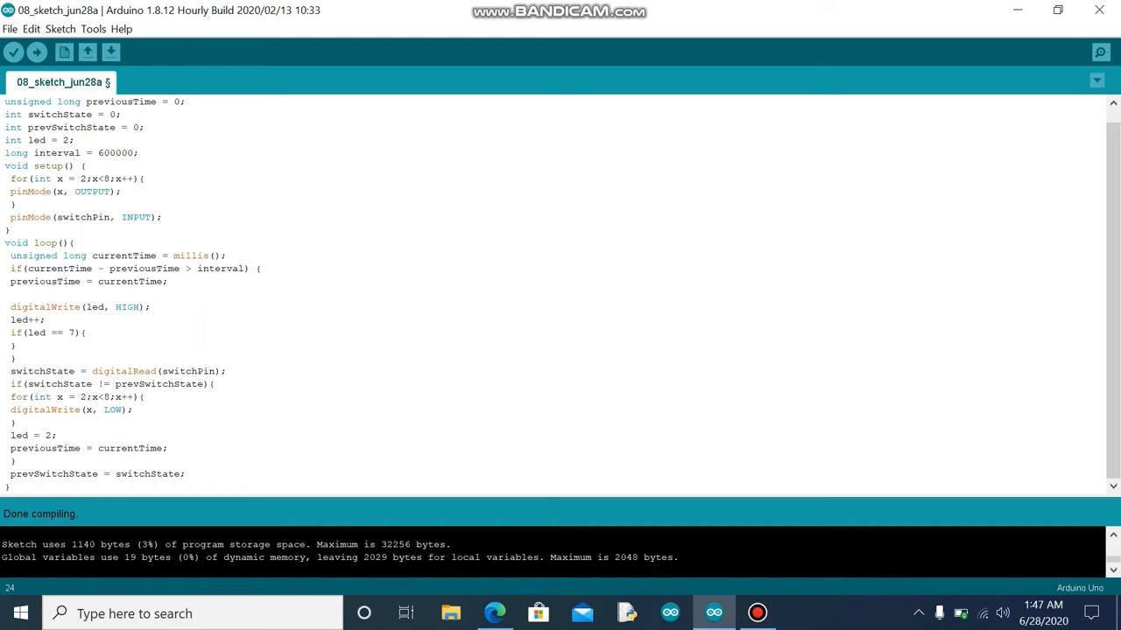
left_click(115, 383)
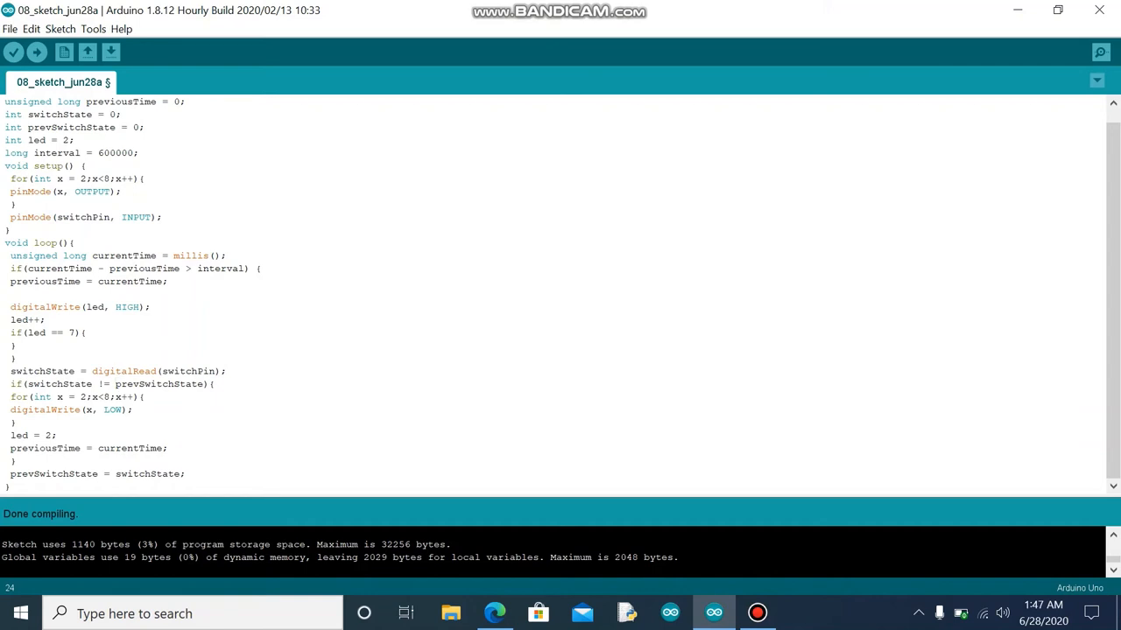
left_click(115, 383)
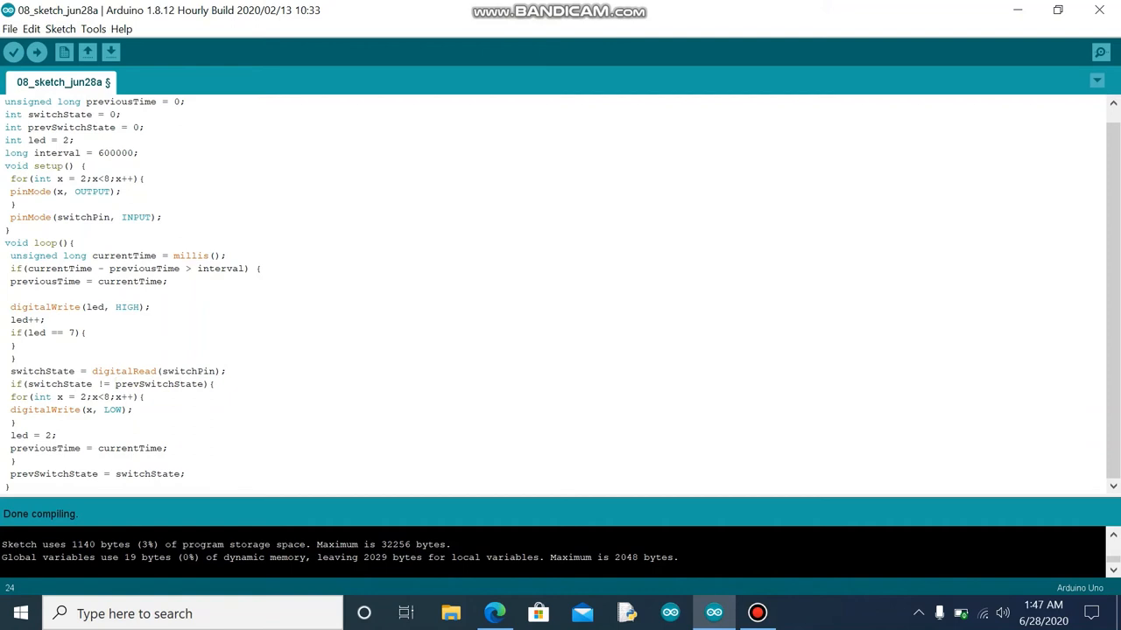
left_click(114, 383)
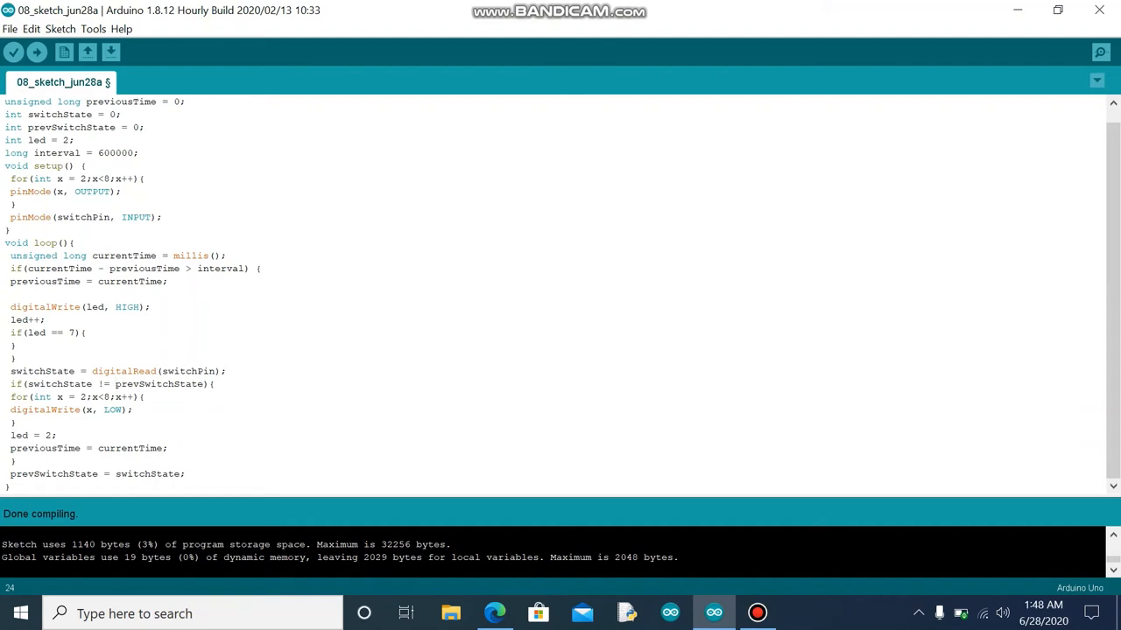
left_click(115, 383)
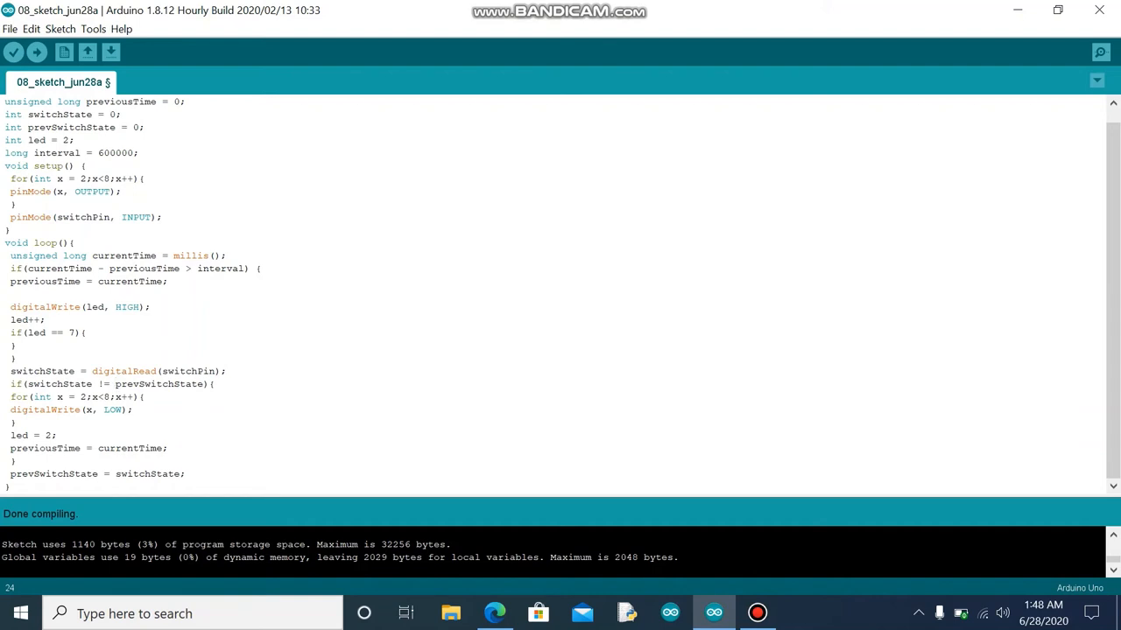
left_click(115, 383)
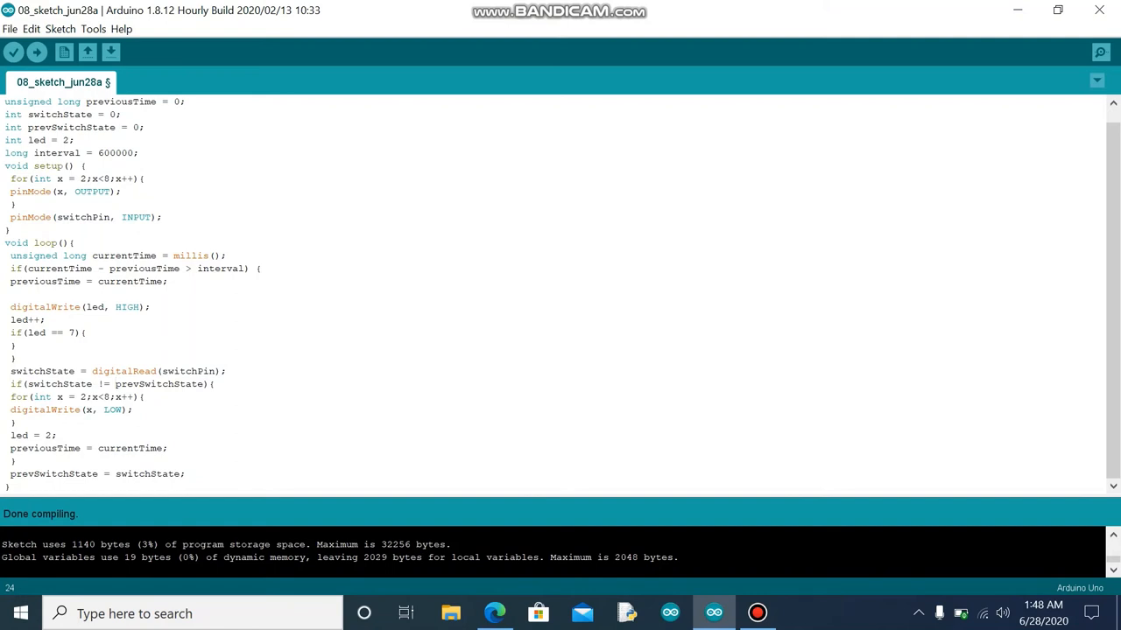
Leave the compiled sketch and bring up the Tinkercad 'Circuit design Mighty Krunk' tab in Edge.
left_click(115, 384)
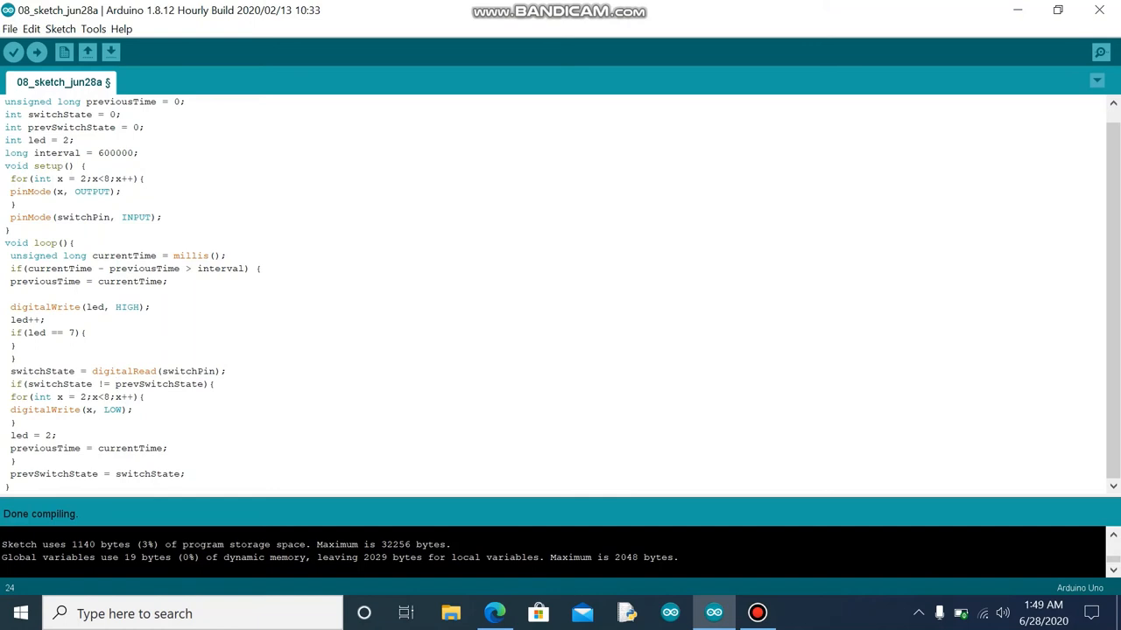
left_click(114, 383)
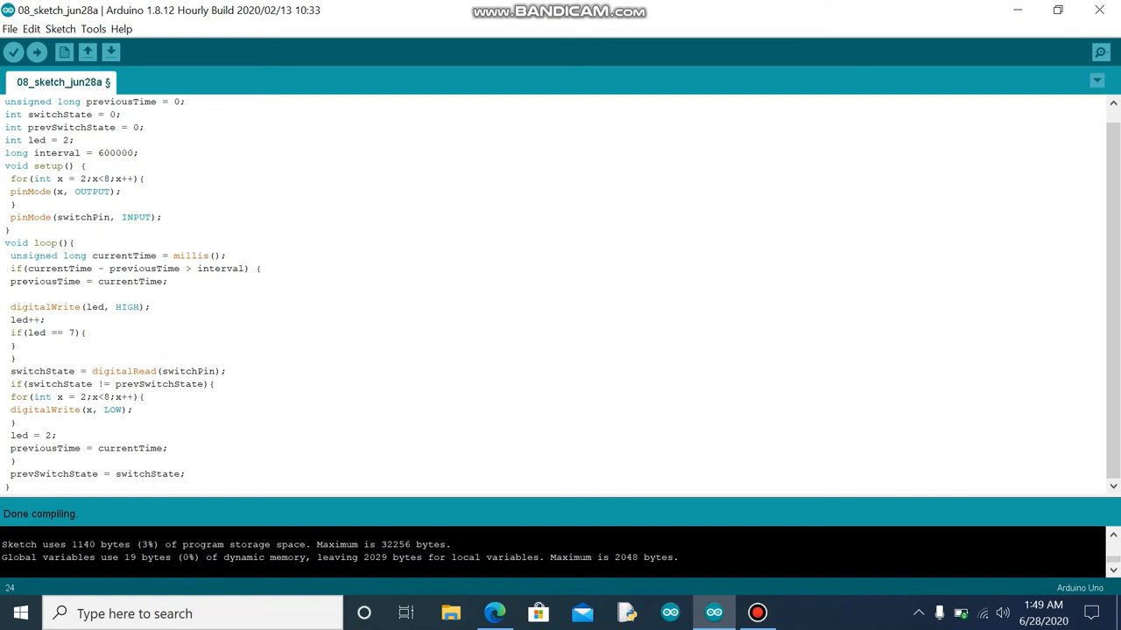
left_click(114, 384)
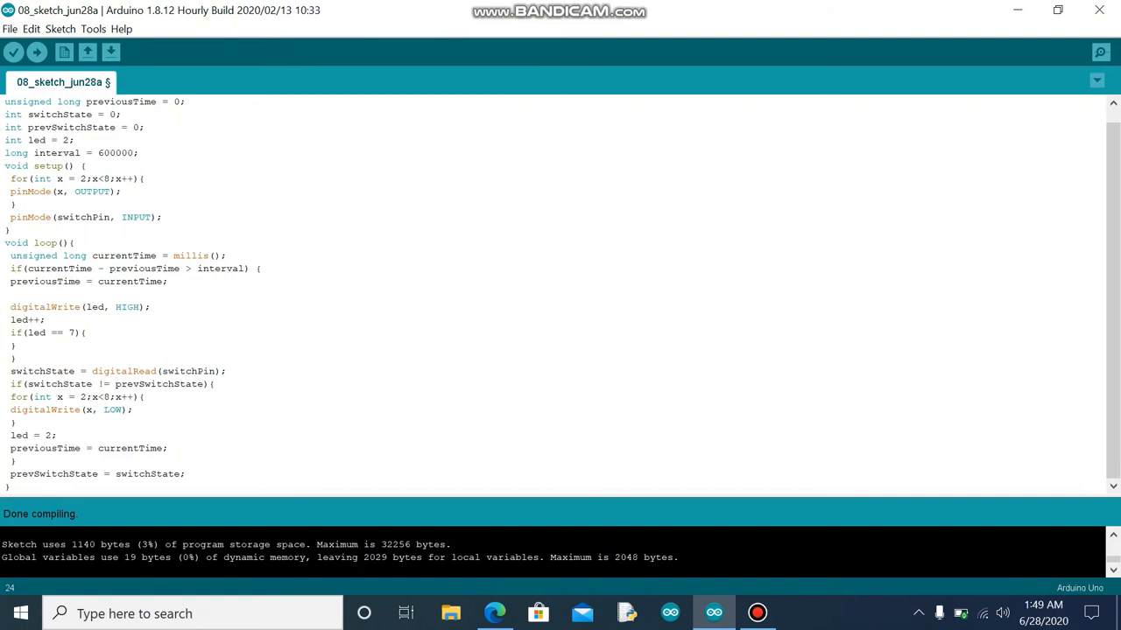
left_click(115, 384)
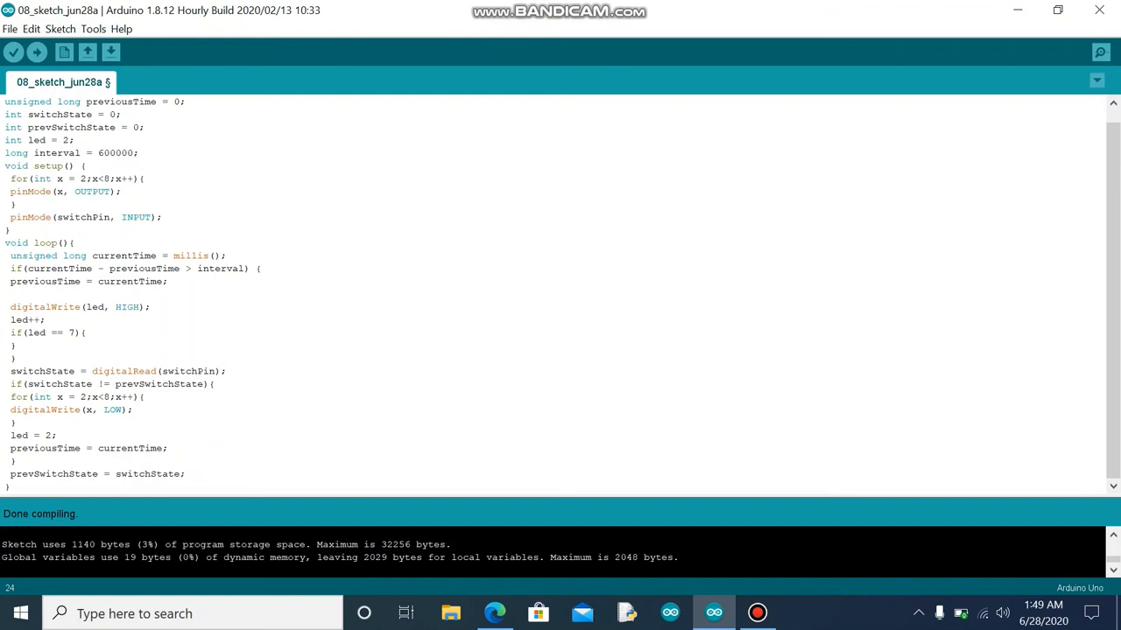
left_click(495, 613)
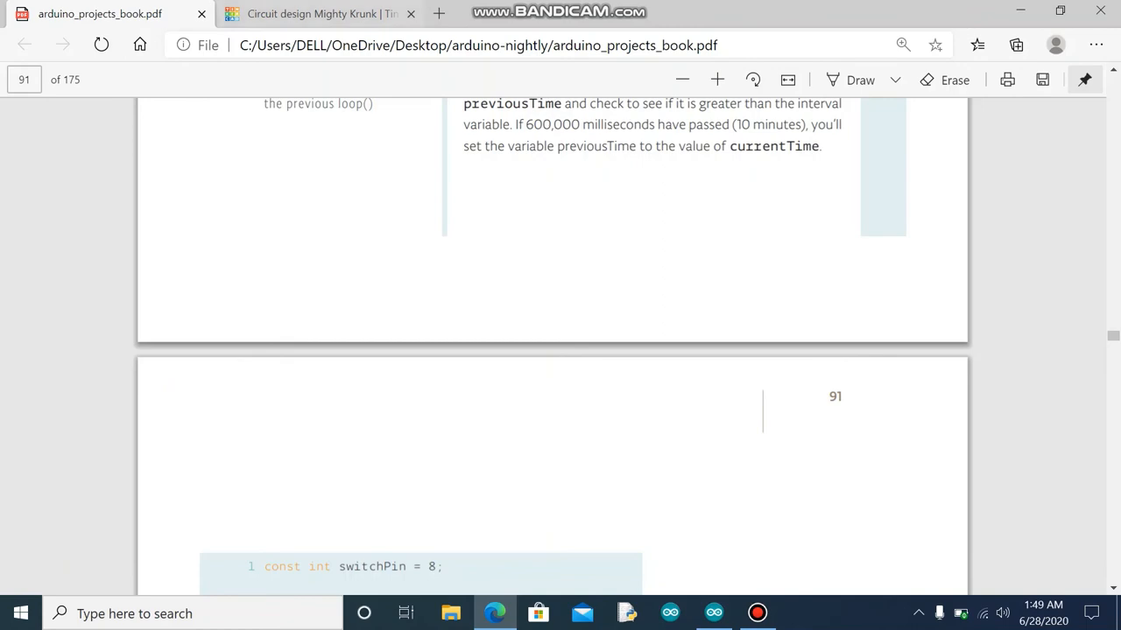
left_click(319, 13)
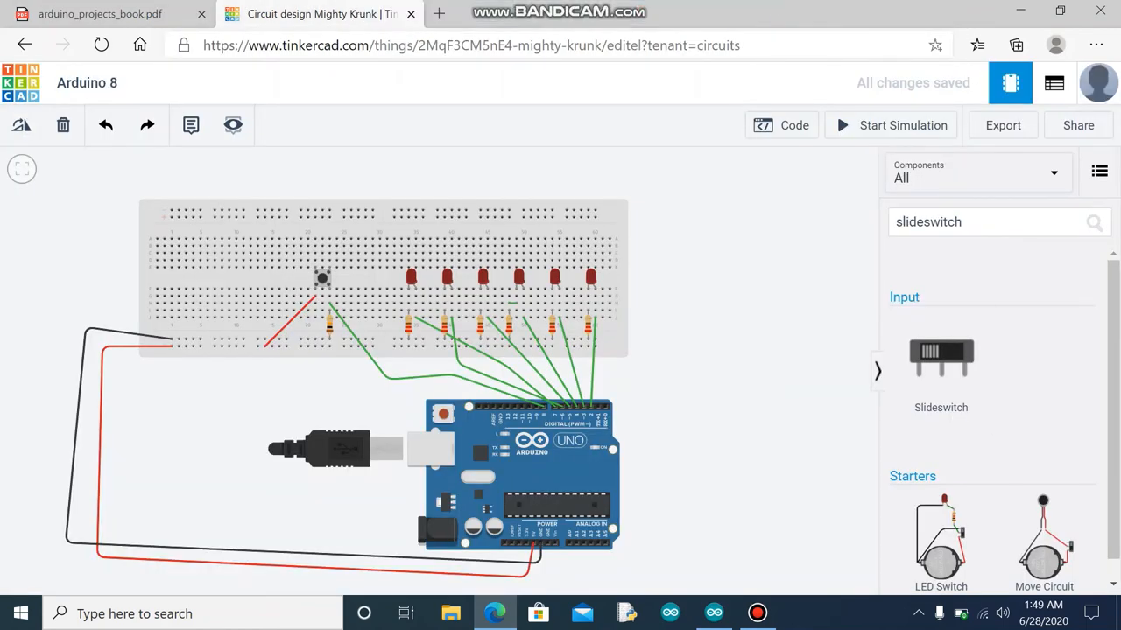
Show the circuit's code, start, stop and restart the simulation, then hide the code to see the whole breadboard.
left_click(780, 126)
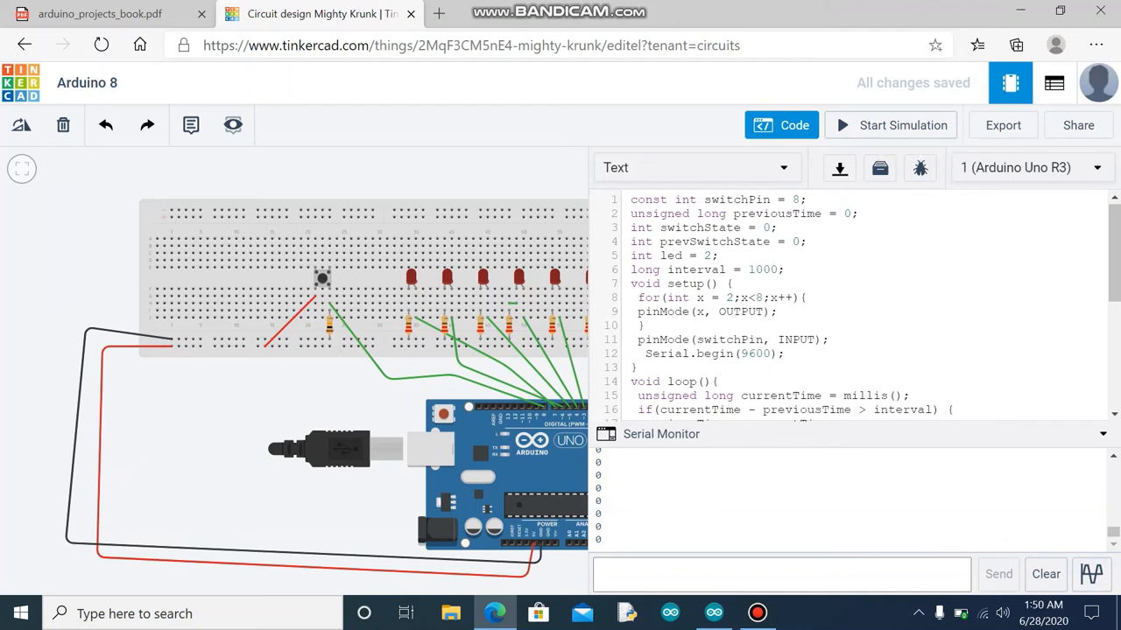
left_click(890, 124)
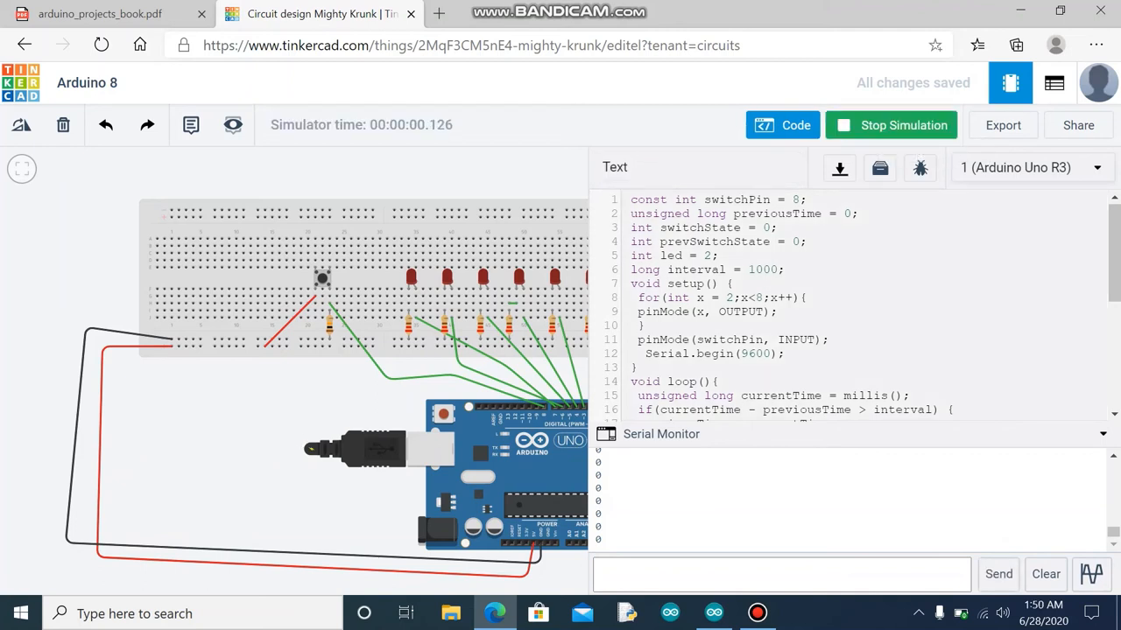
left_click(890, 124)
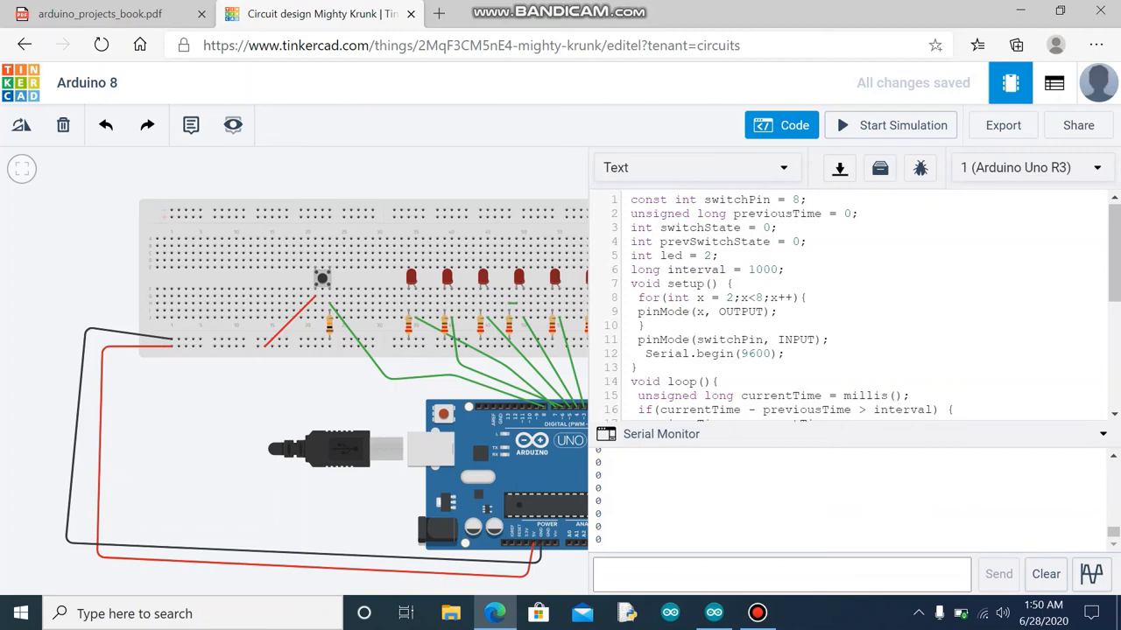
left_click(890, 124)
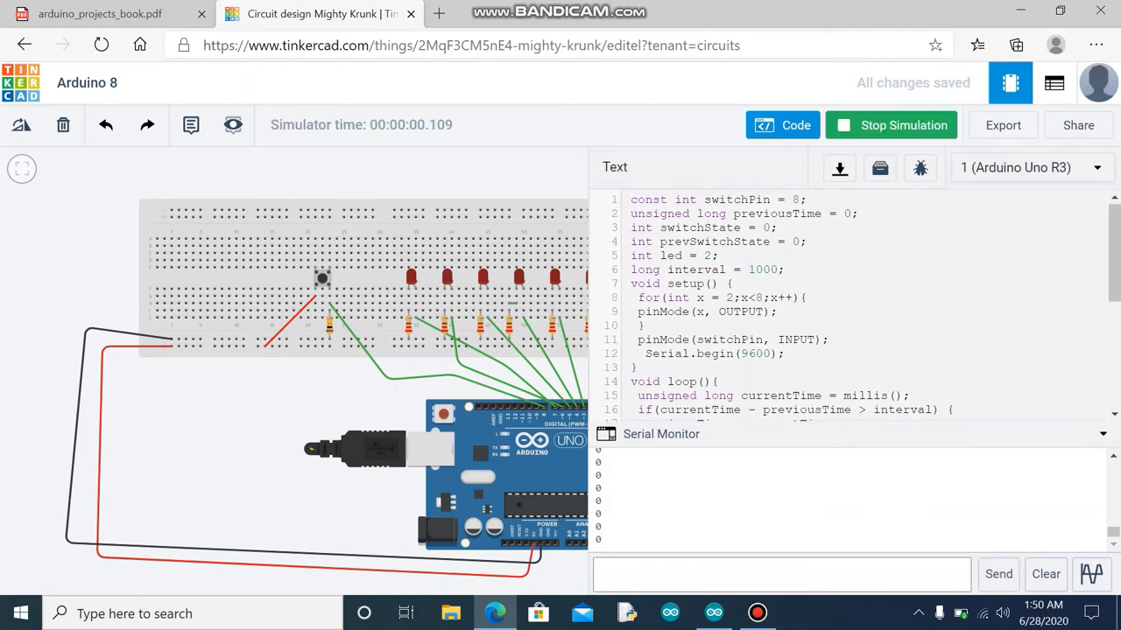
left_click(783, 124)
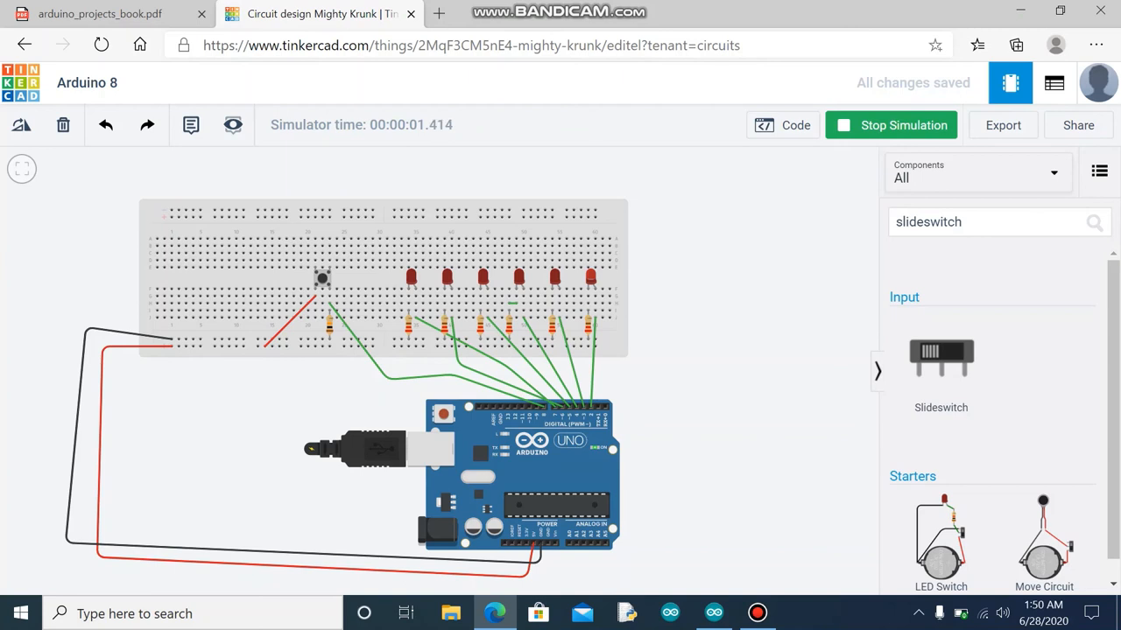
Restart the simulation so the six LEDs light in sequence over about nine seconds, then stop it.
left_click(890, 125)
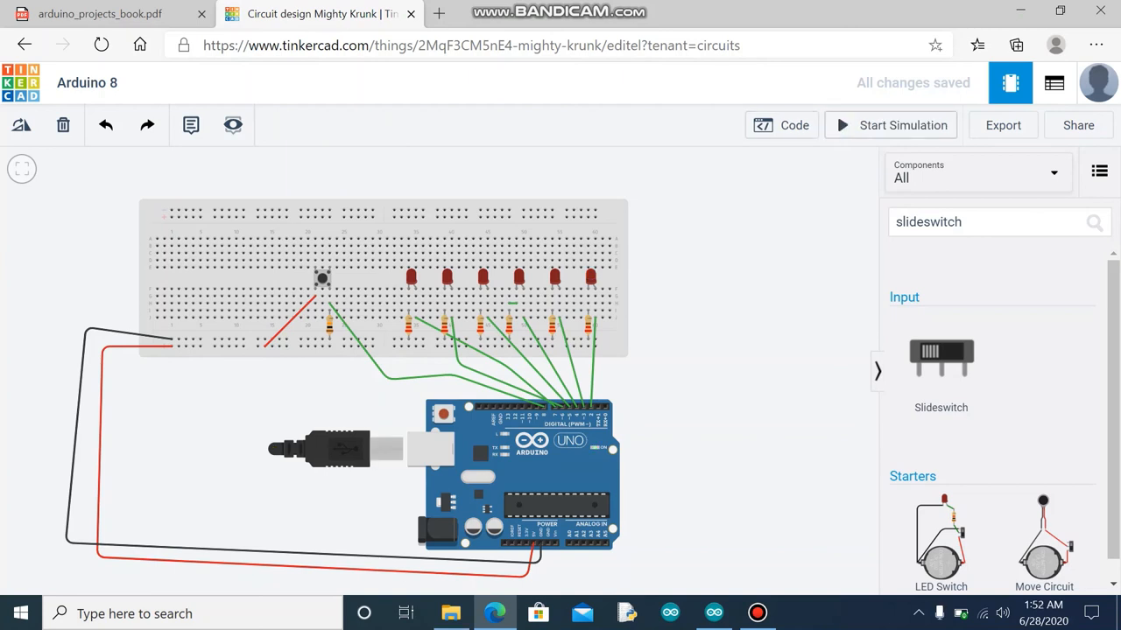
mouse_move(889, 124)
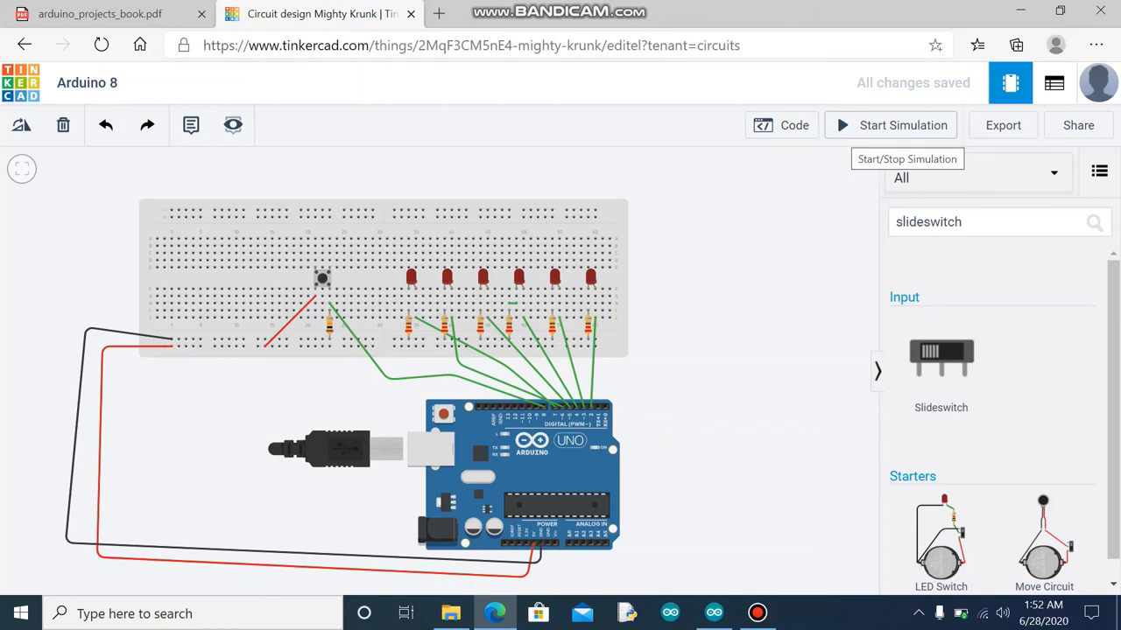
left_click(891, 124)
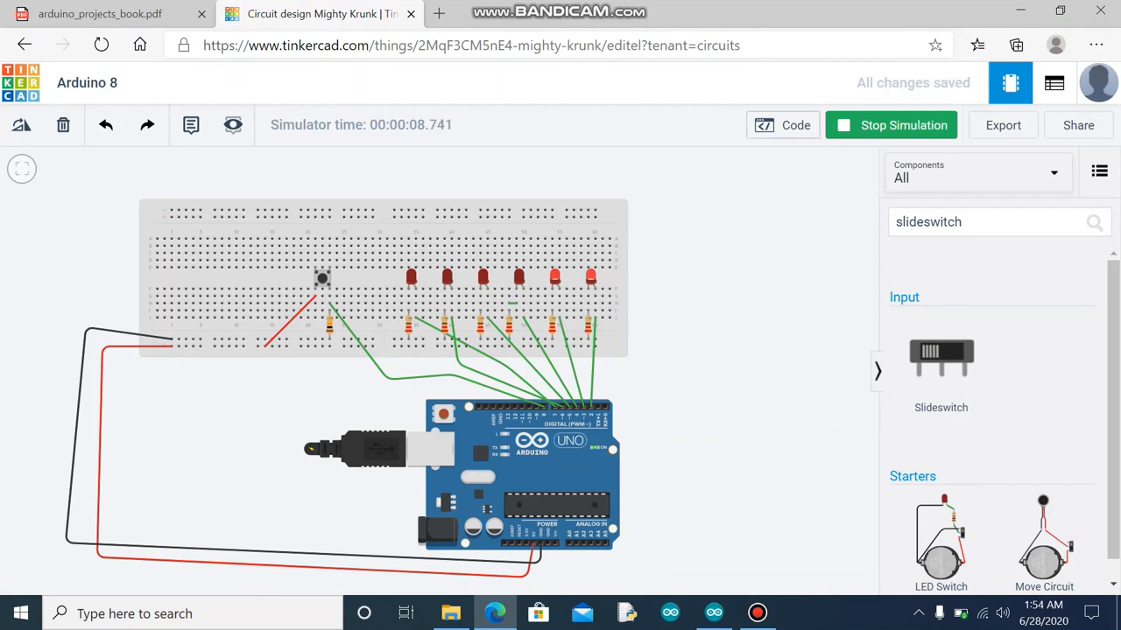
left_click(783, 124)
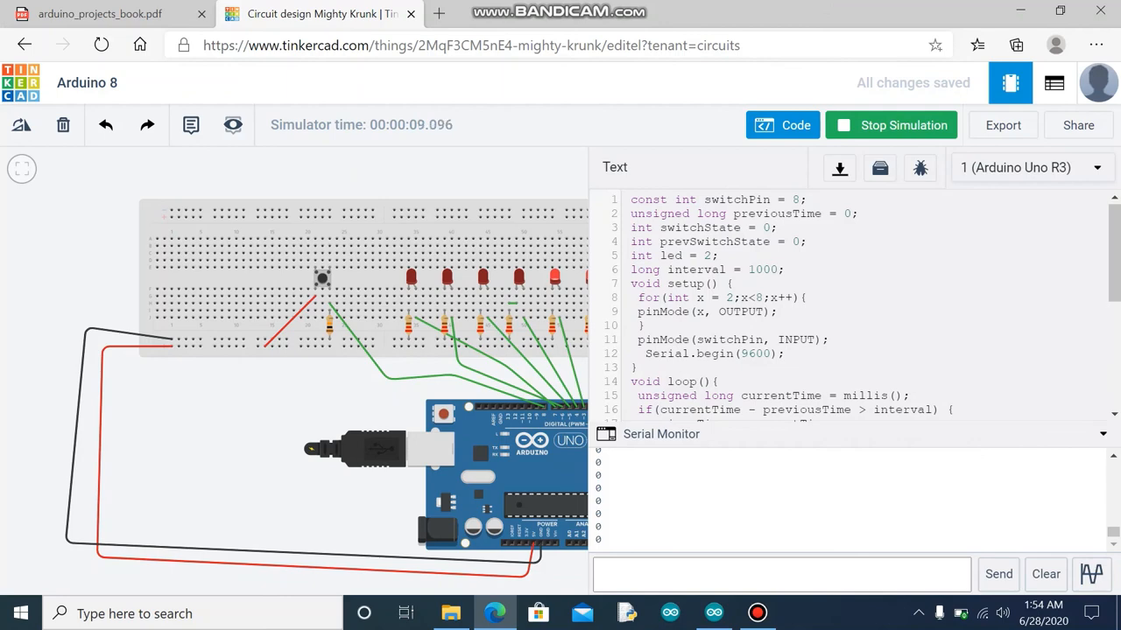
left_click(891, 125)
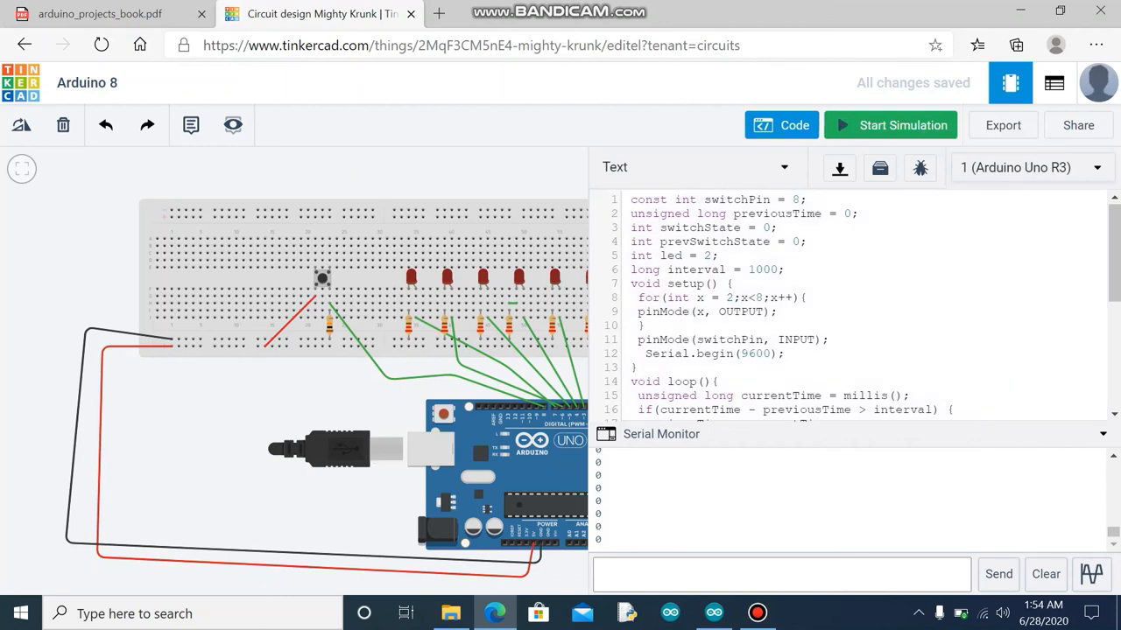
left_click(1054, 82)
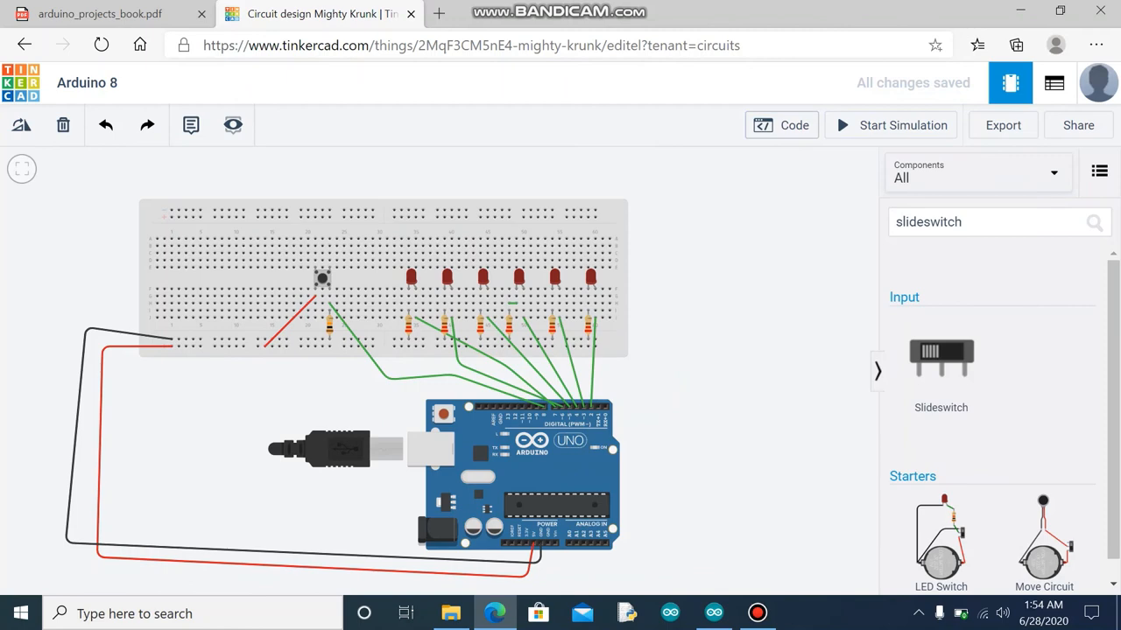